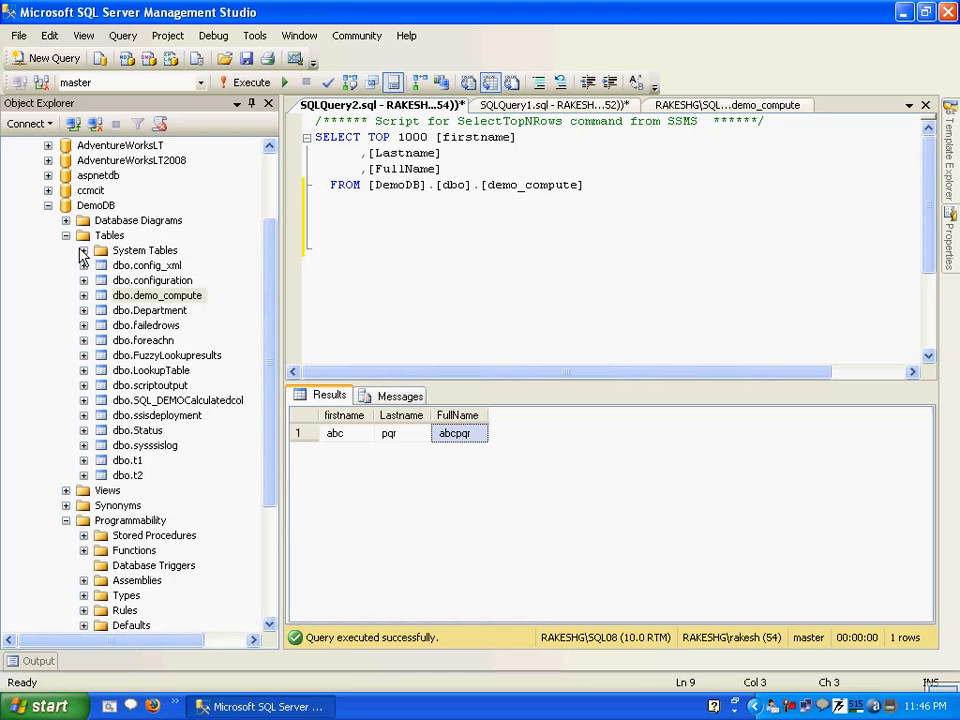
Open a blank SQLQuery3 editor next to the demo_compute query
click(44, 57)
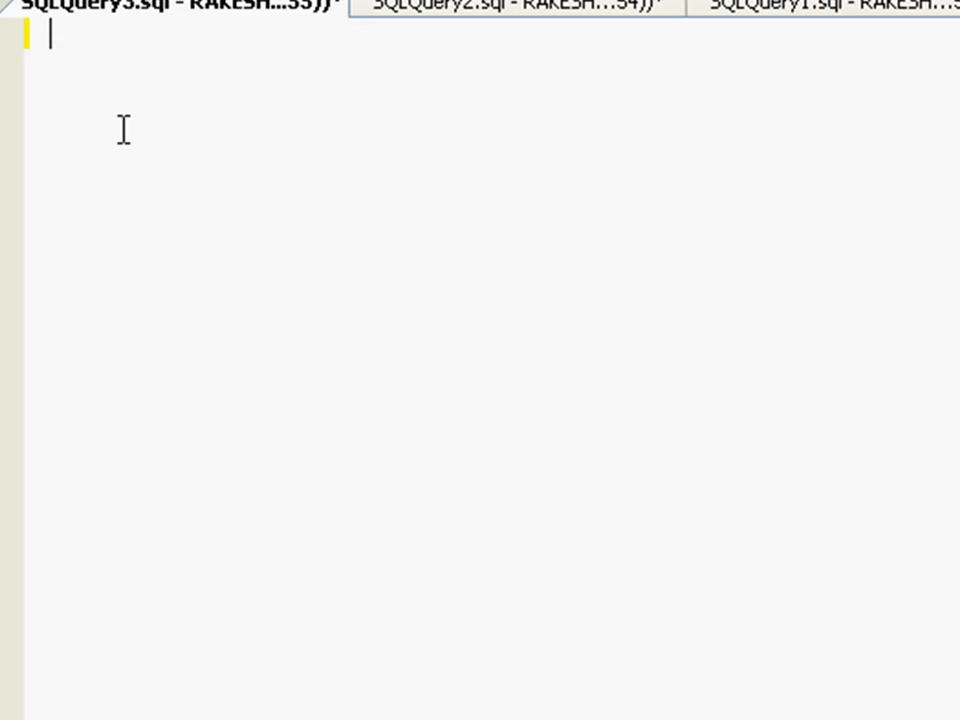
Write the trigger header: CREATE TRIGGER DEMO_TRIGGER ON dbo.demo_compute AFTER INSERT AS
text(CREATE TR)
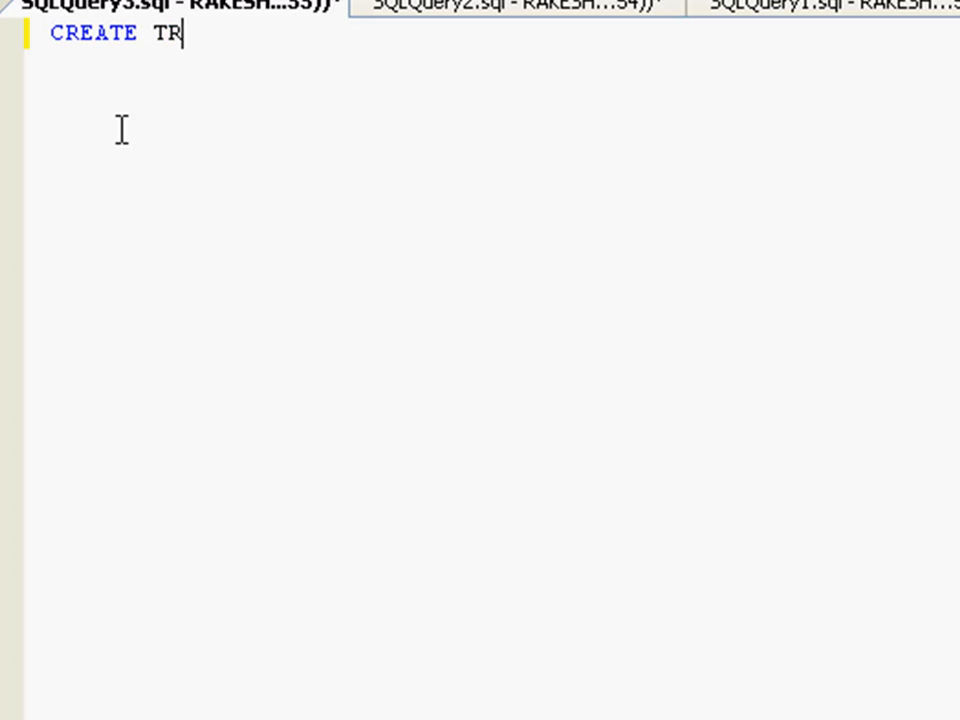
text(IGGERE)
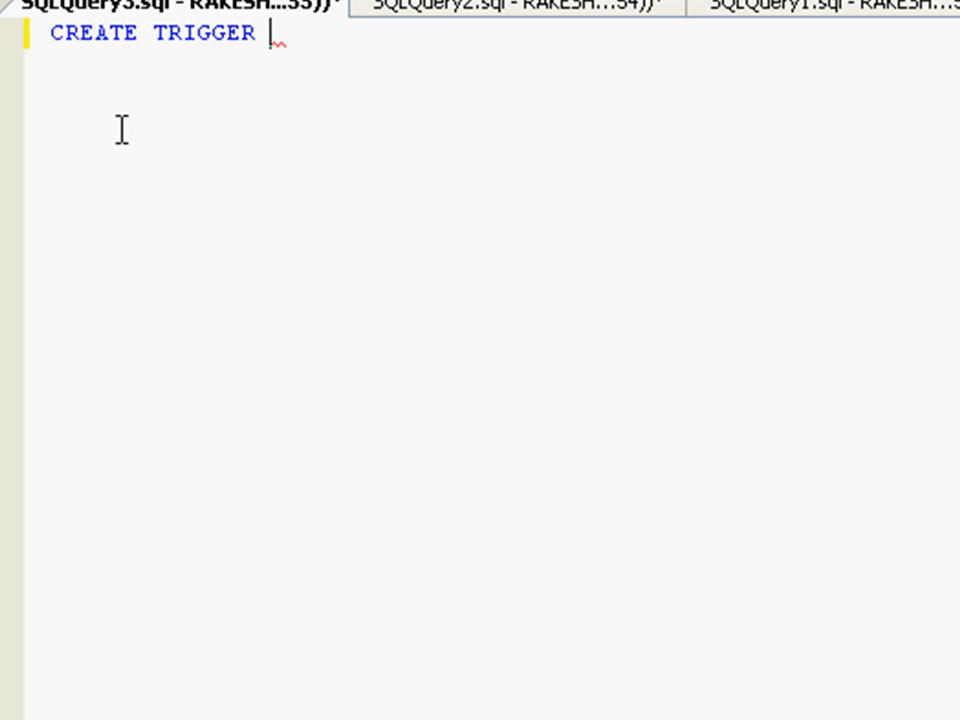
text(DEMO_)
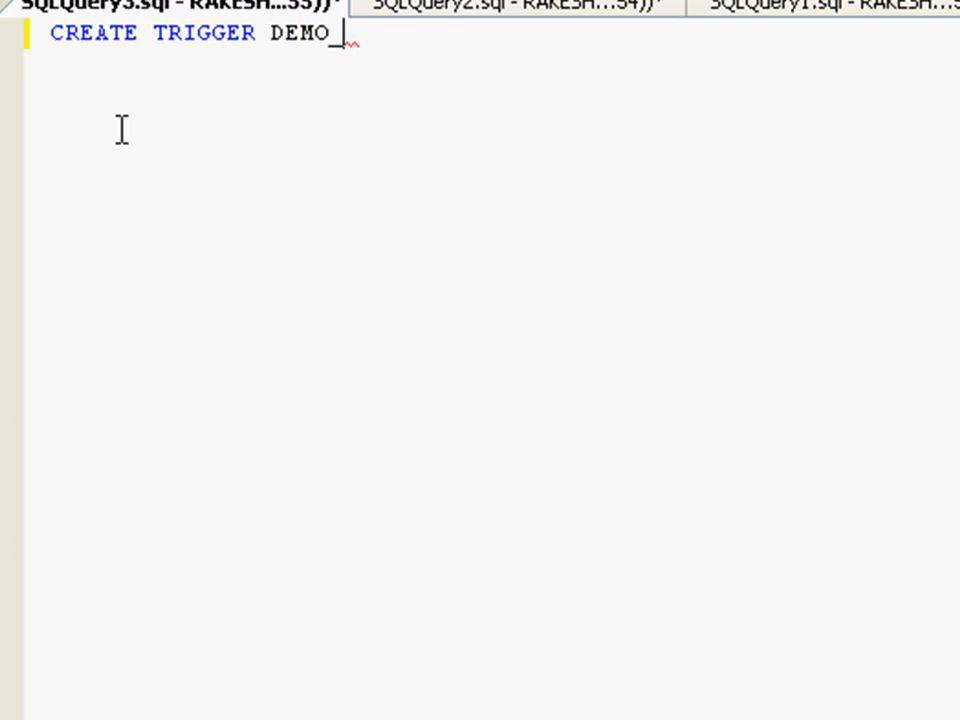
text(TRIGGER)
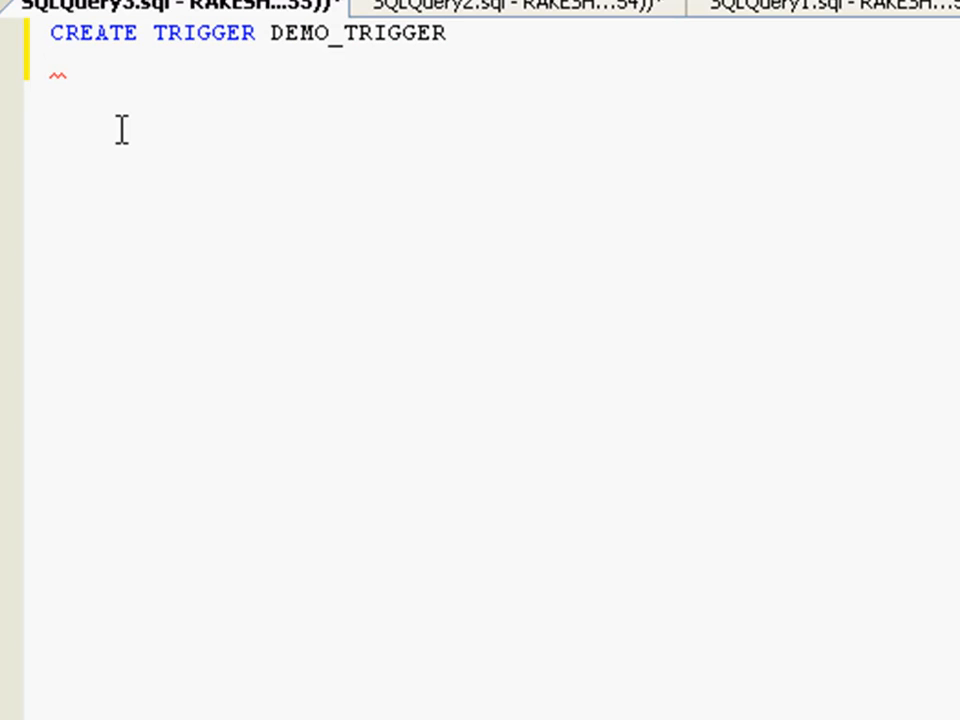
text(ON)
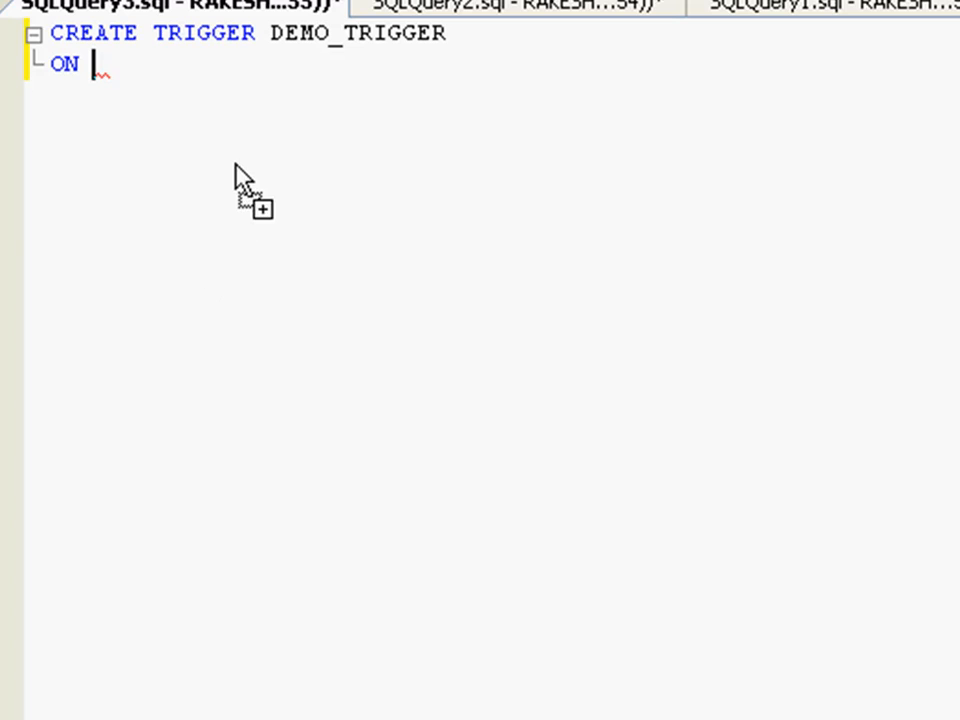
text(dbo.SQL_DEMOCalculatedcol)
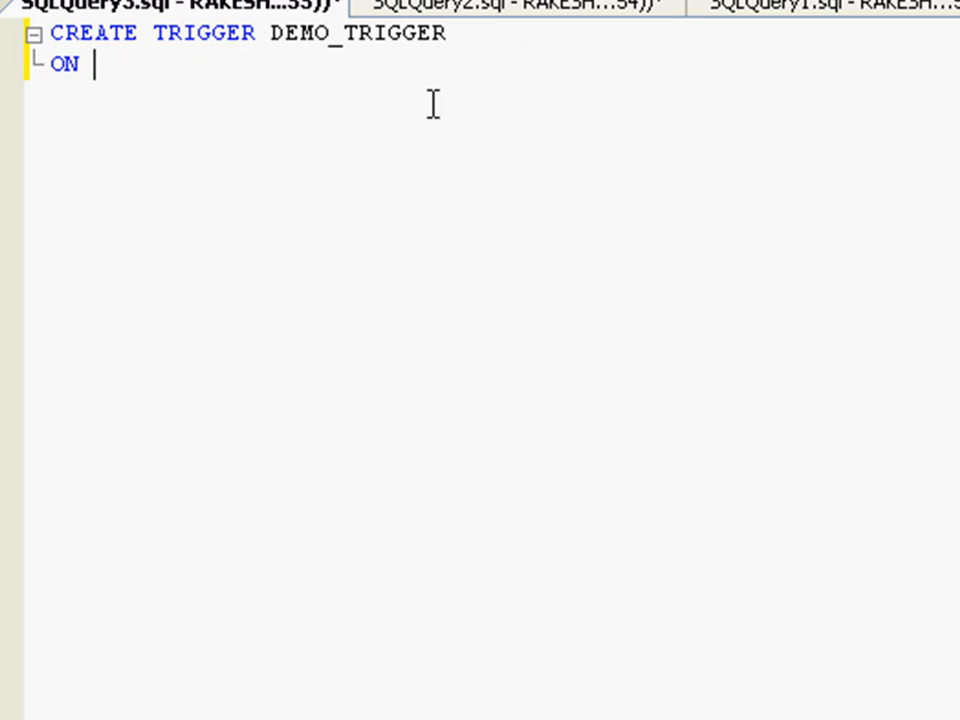
text(dbo.demo_compute)
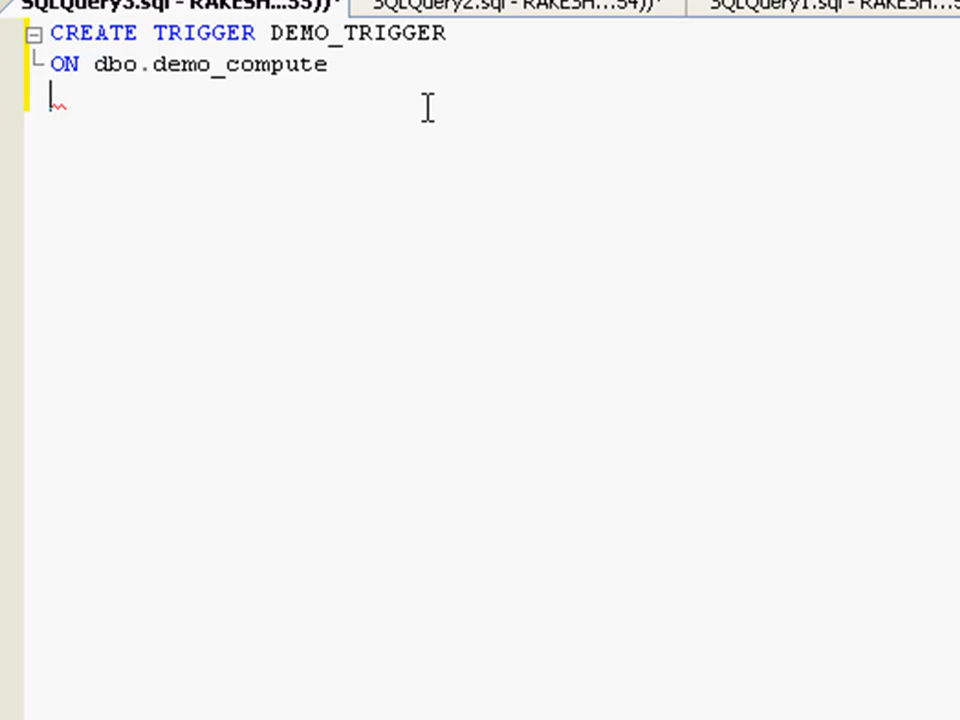
text(AF)
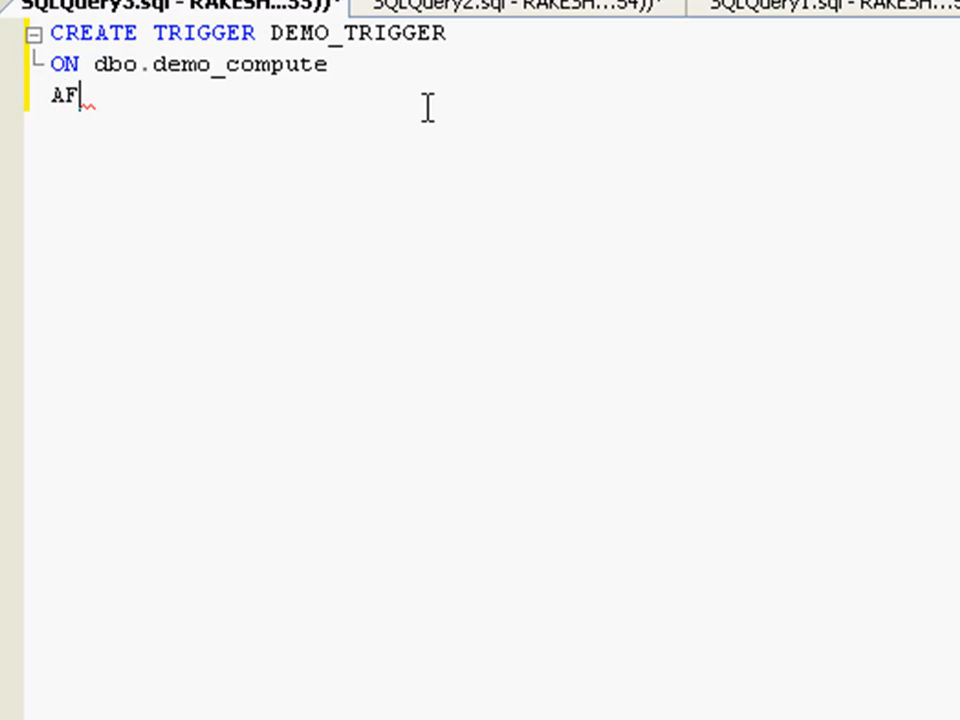
text(TER)
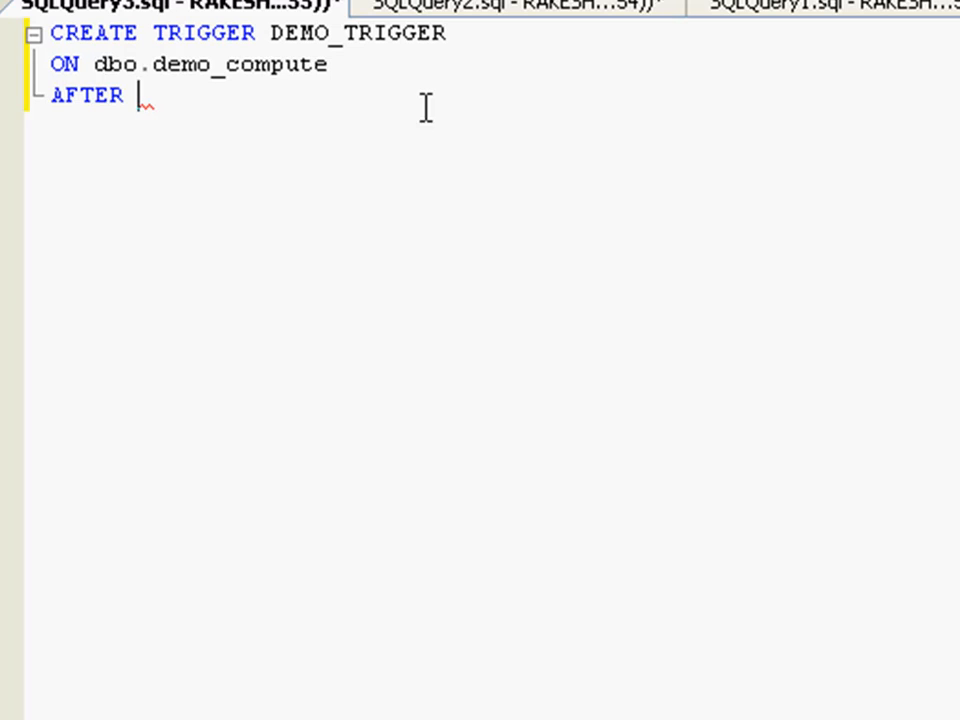
text(DELETE)
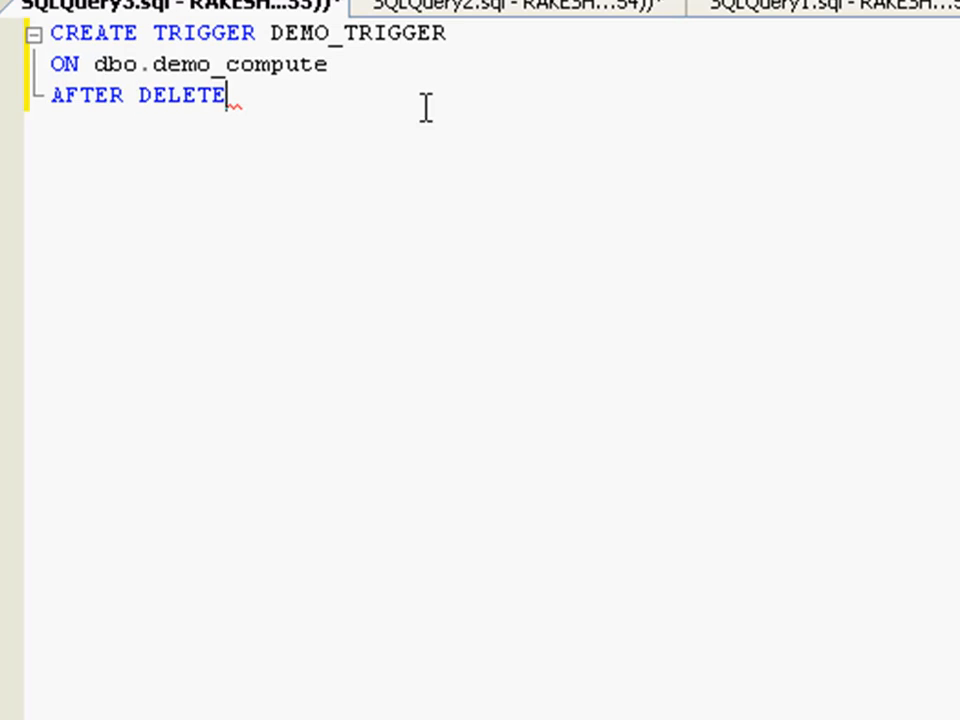
text(UP)
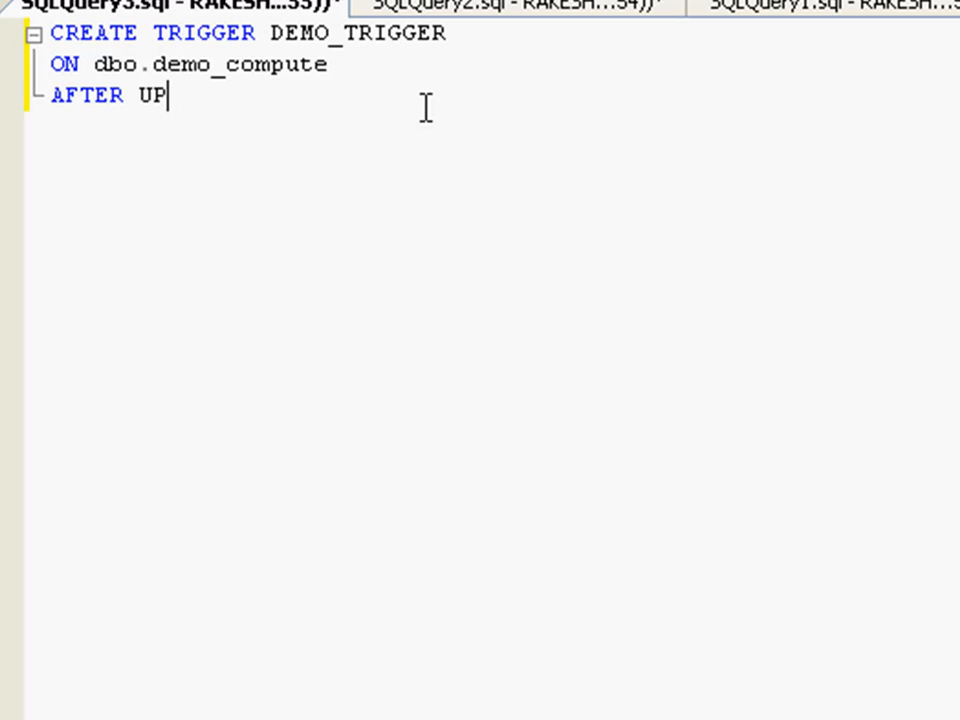
key(BackSpace)
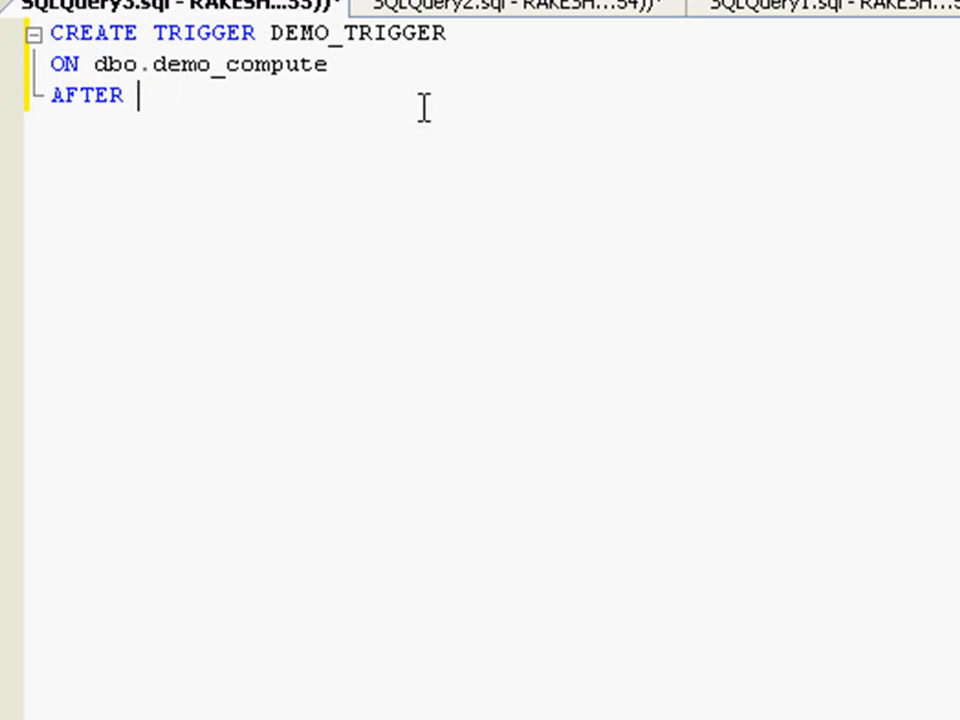
text(INSERT)
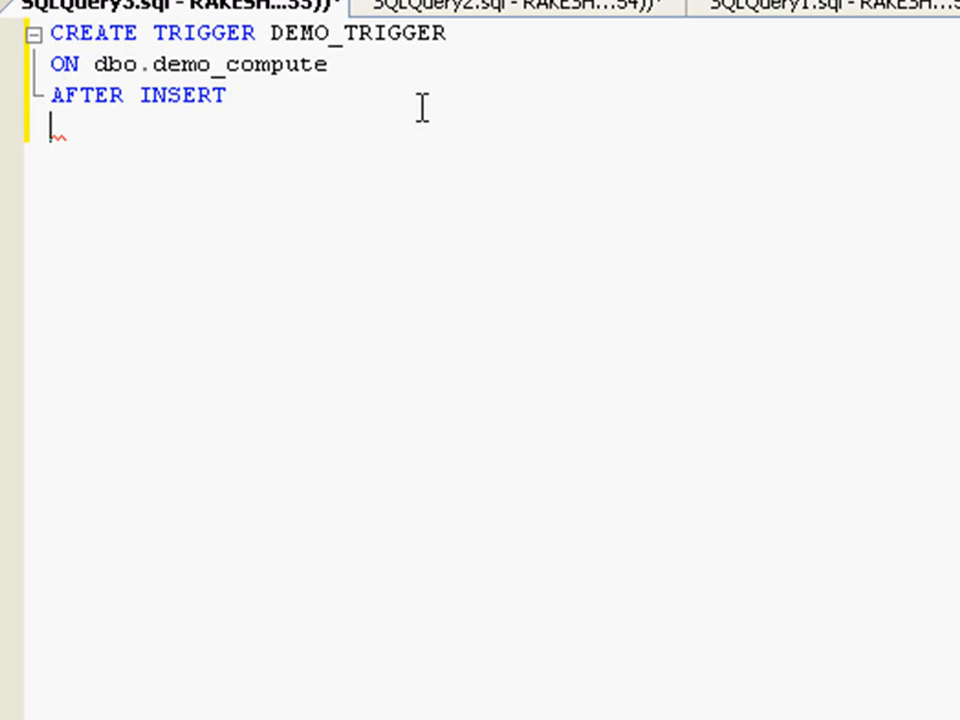
text(AS)
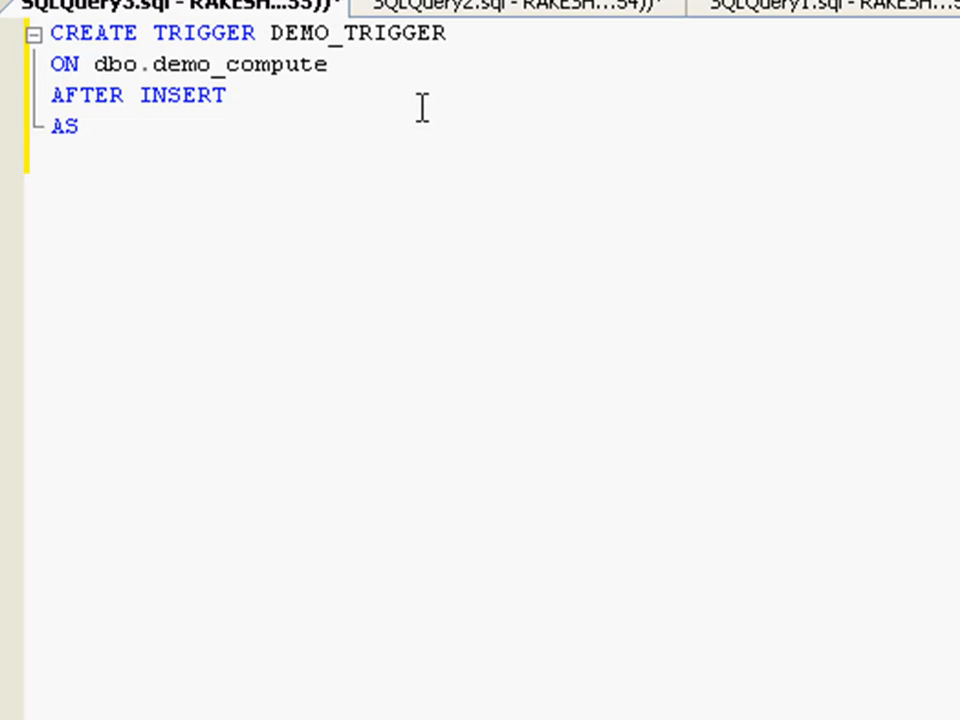
Add the body BEGIN PRINT 'INSERT NOT ALLOWED' ROLLBACK TRANSACTION
text(B)
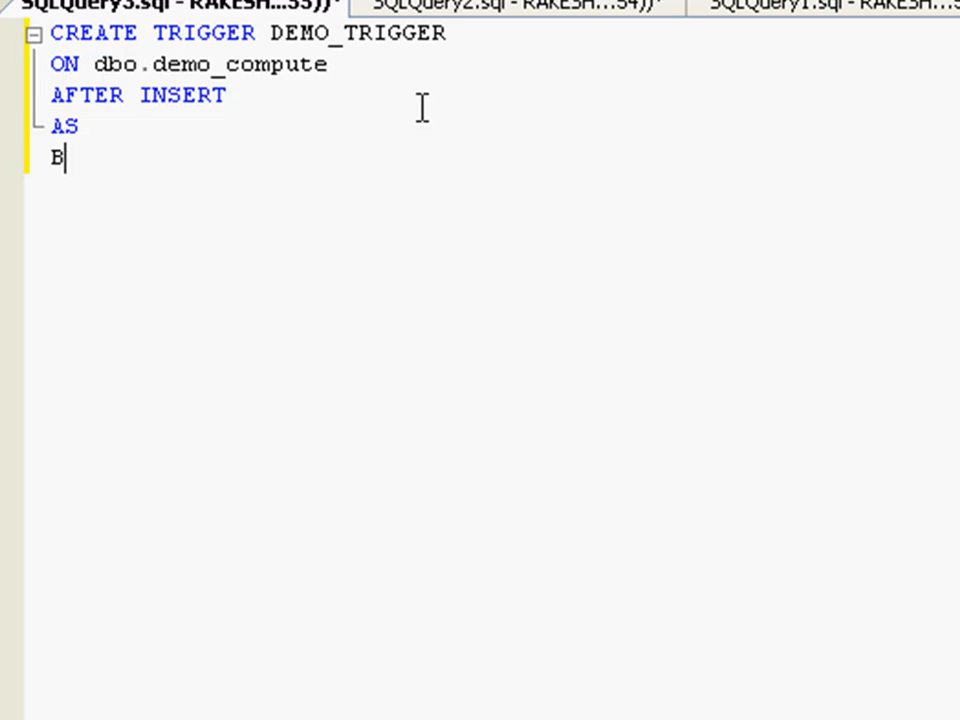
text(EGIN)
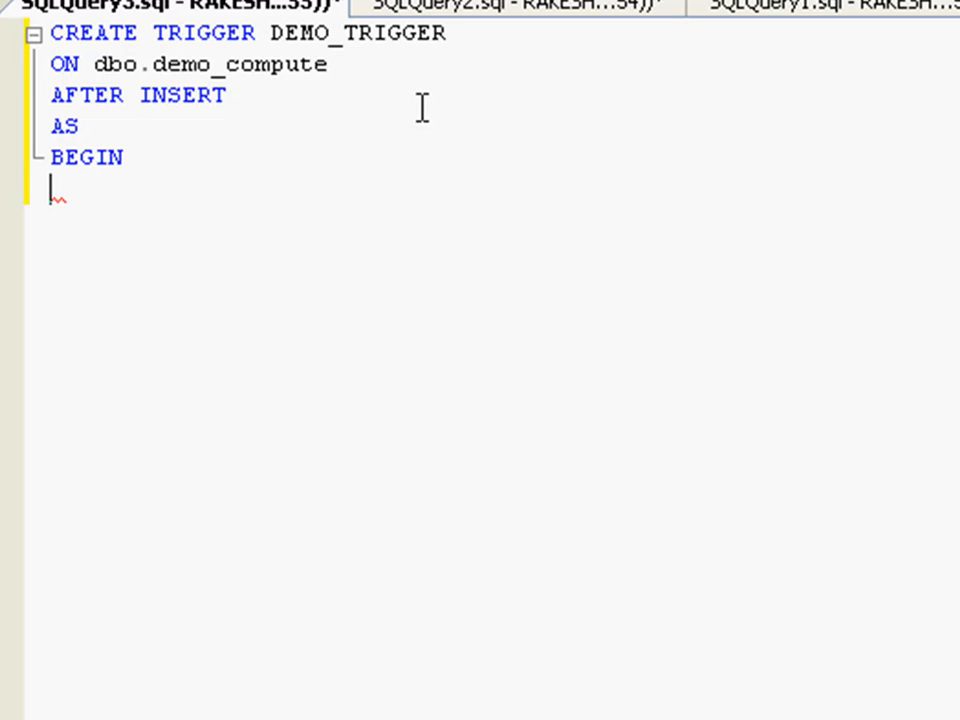
text(PRINT 'IN)
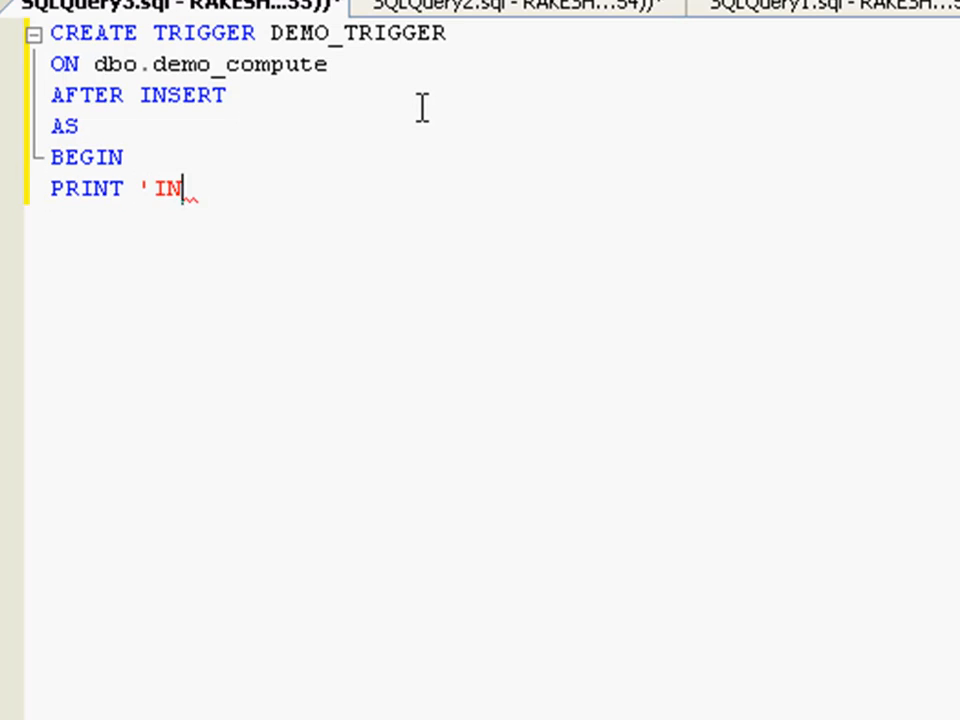
text(SERT NOT ALL)
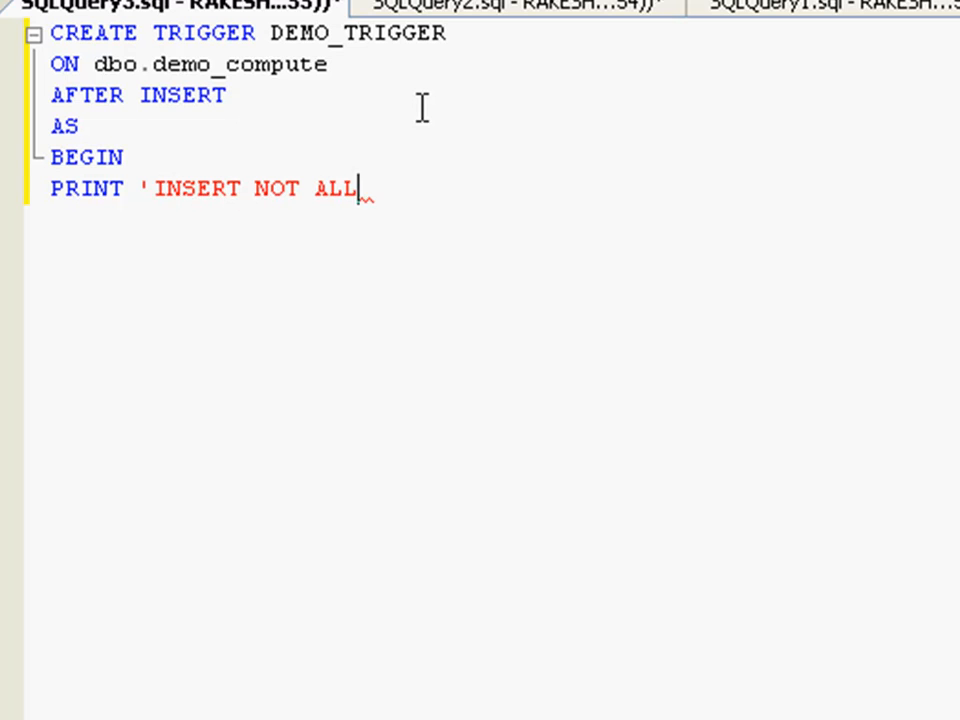
text(OWED')
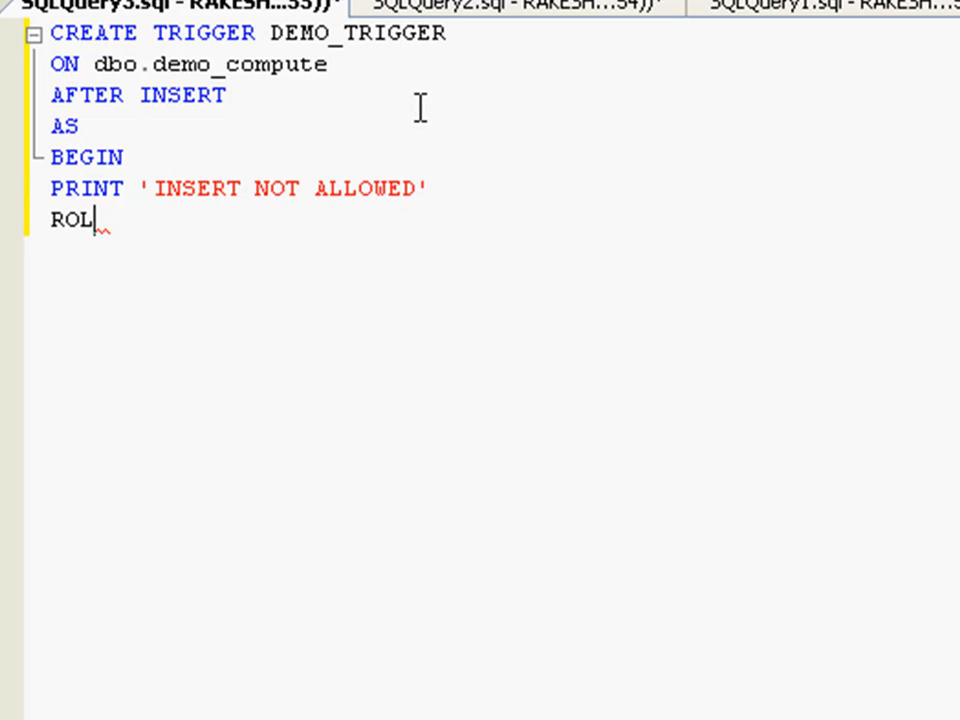
text(LBACK TRAND)
text(GO)
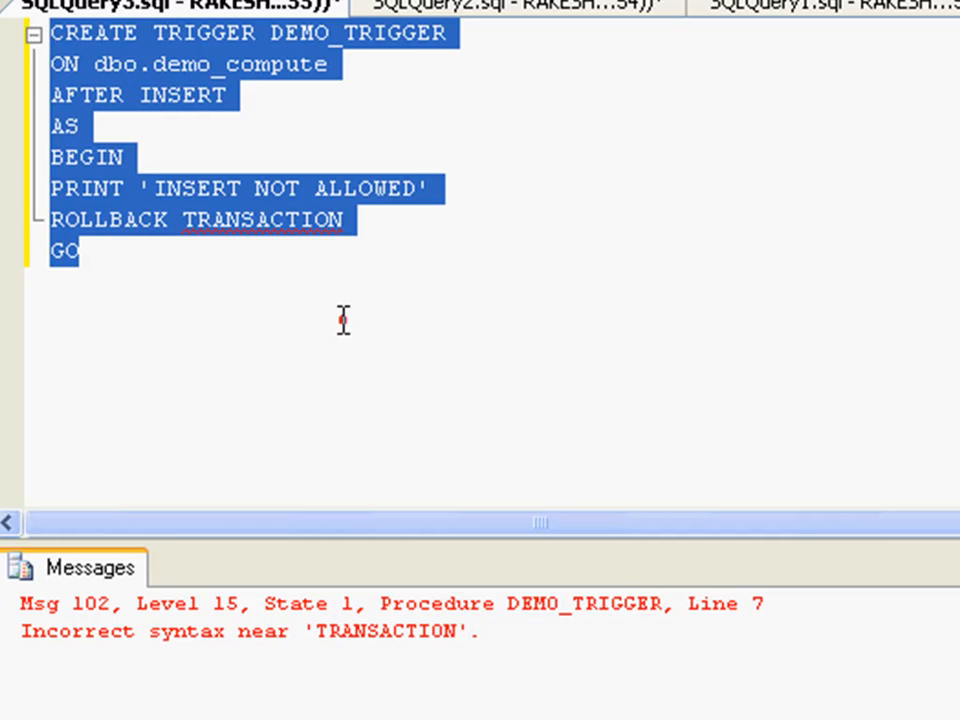
Select and execute the corrected DEMO_TRIGGER script, getting 'Command(s) completed successfully.'
click(309, 285)
text(END)
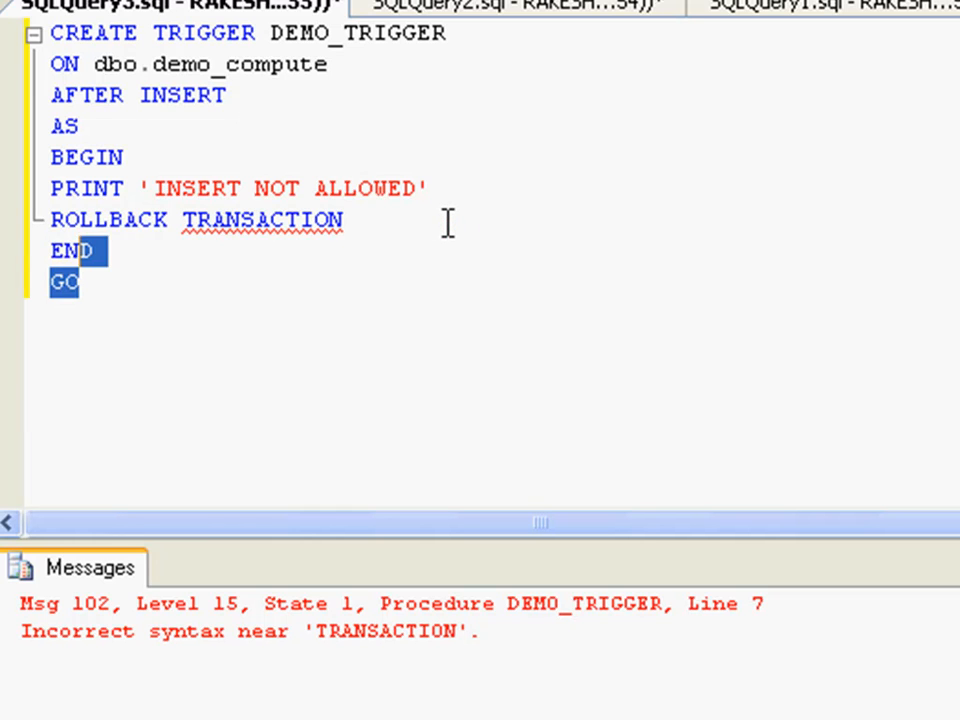
key(ctrl+a)
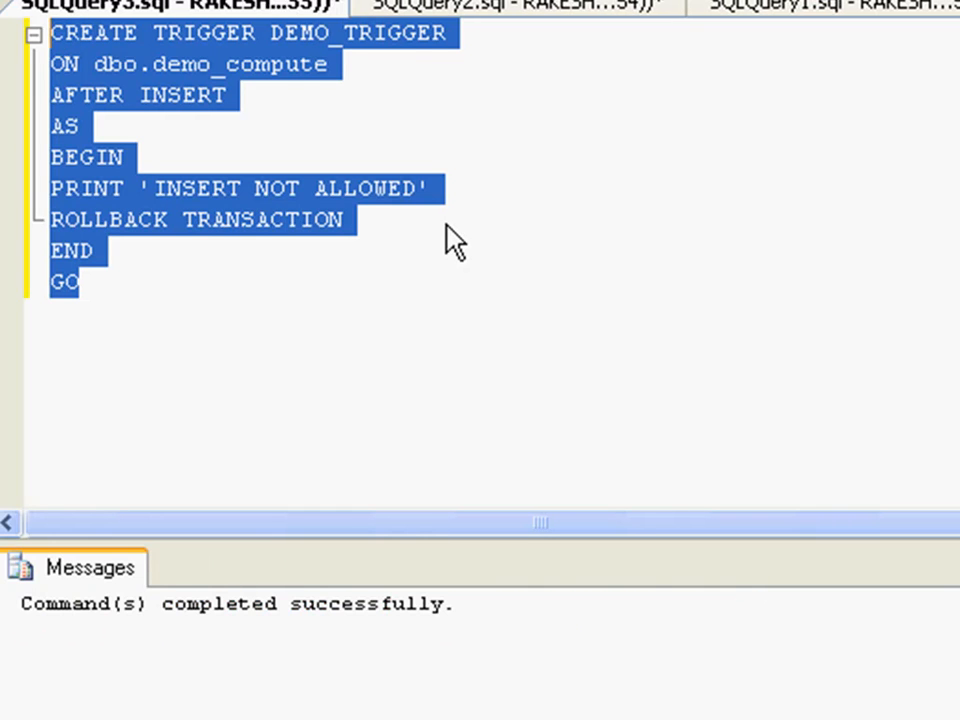
click(52, 375)
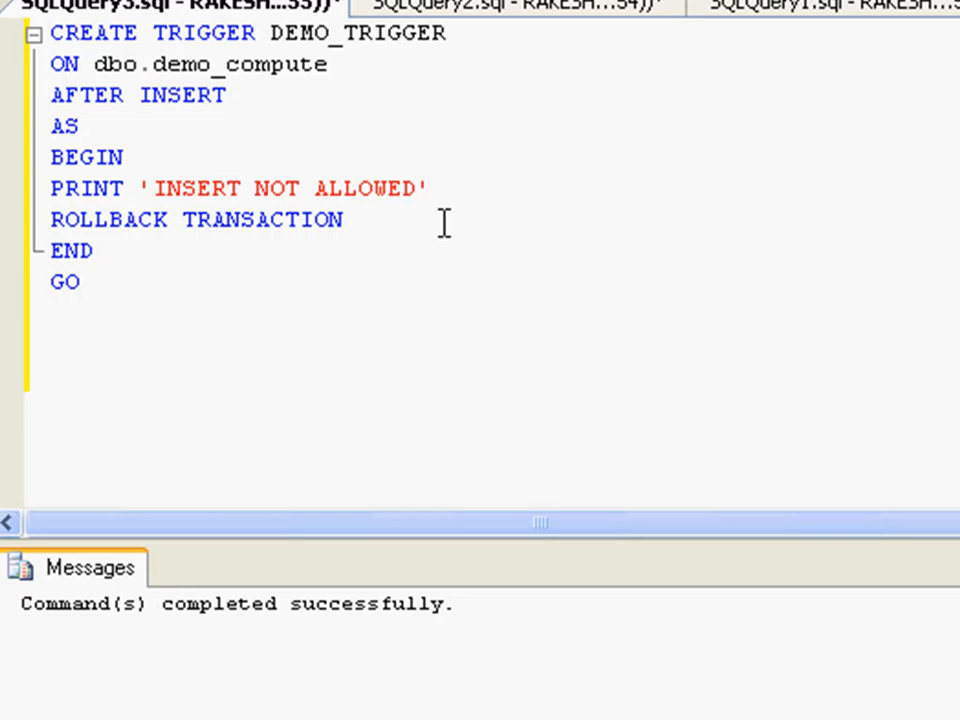
Write INSERT INTO dbo.demo_compute VALUES ('XYZ', 'VBN') and select it to run
text(INSERT)
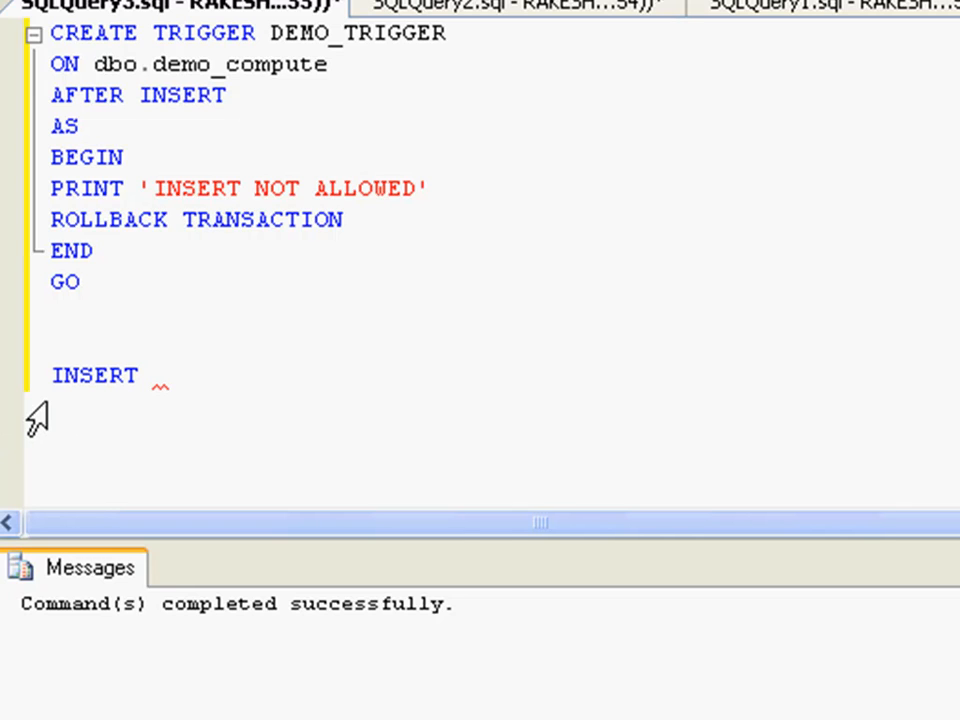
text(INTO dbo.demo_compute)
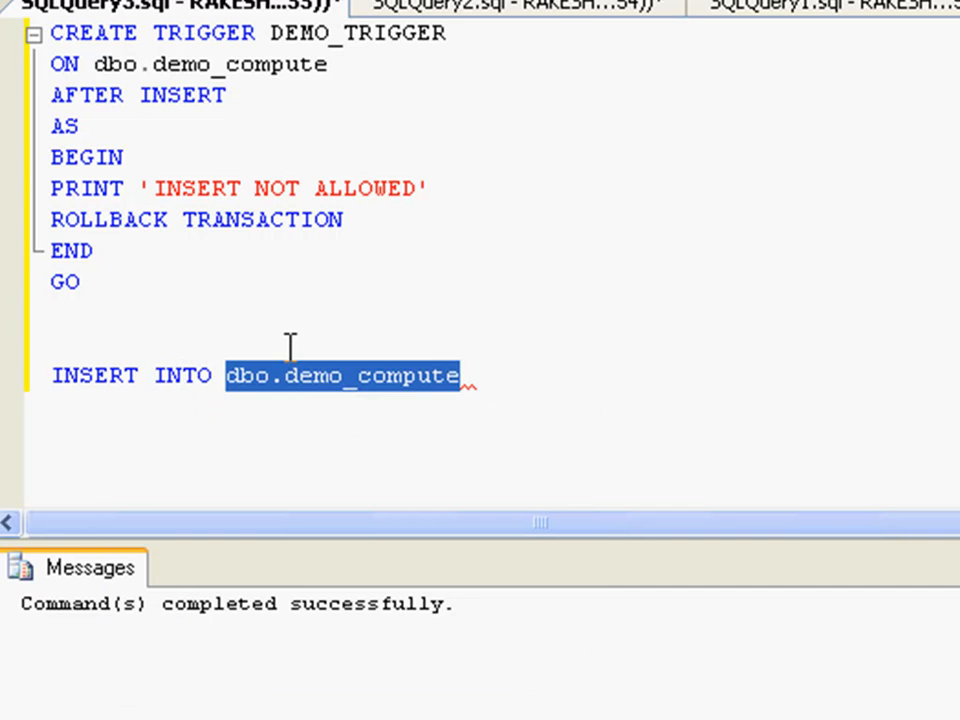
text(VALUES)
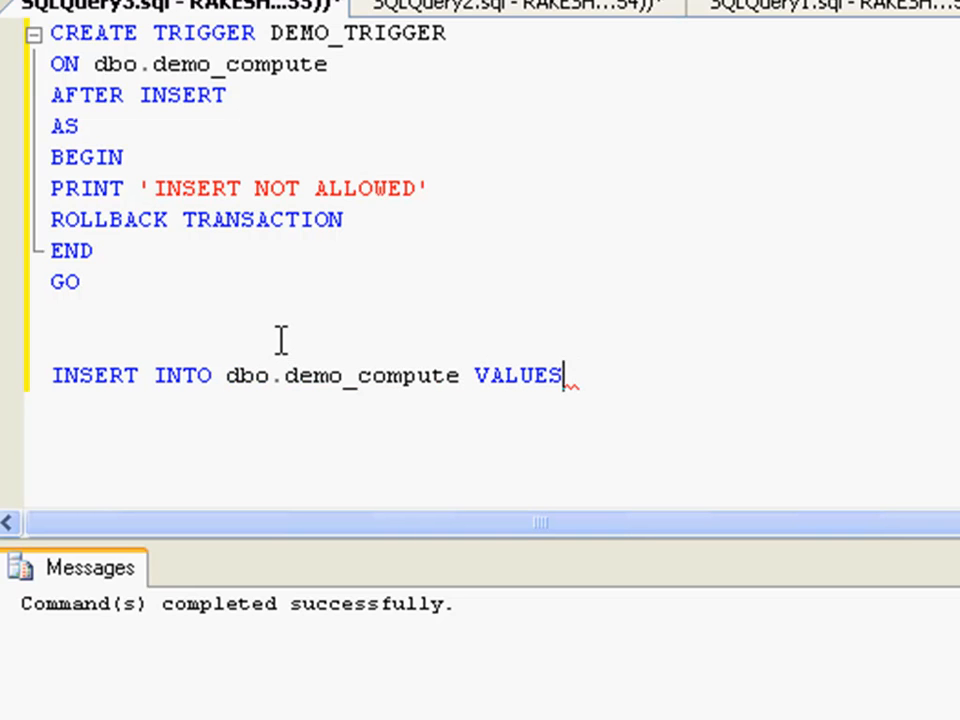
text((')
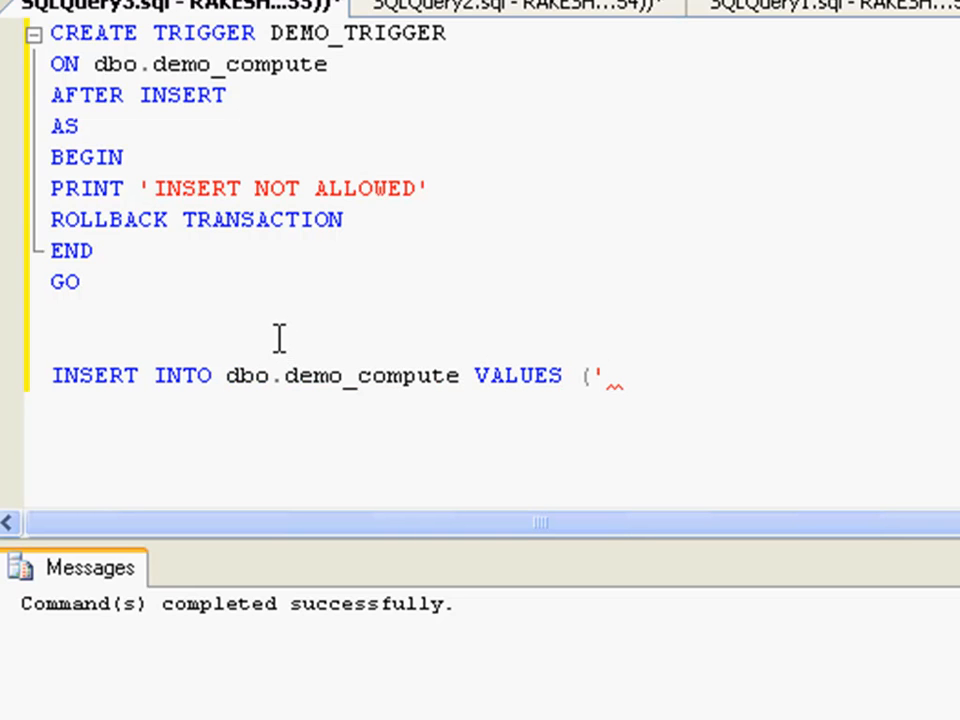
text(XYZ)
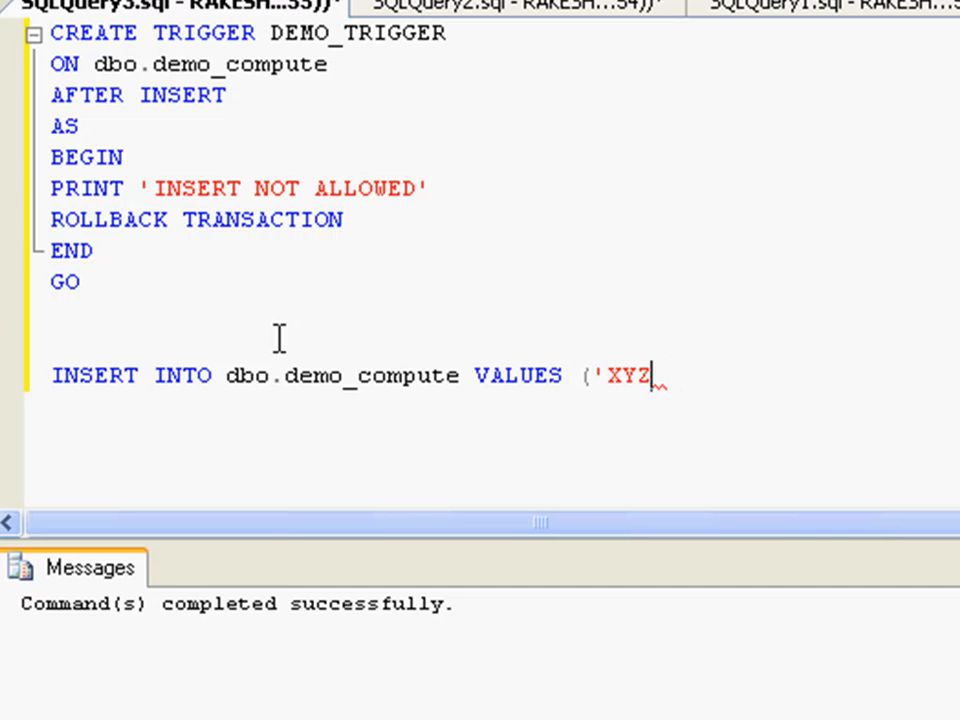
text(, VBN)
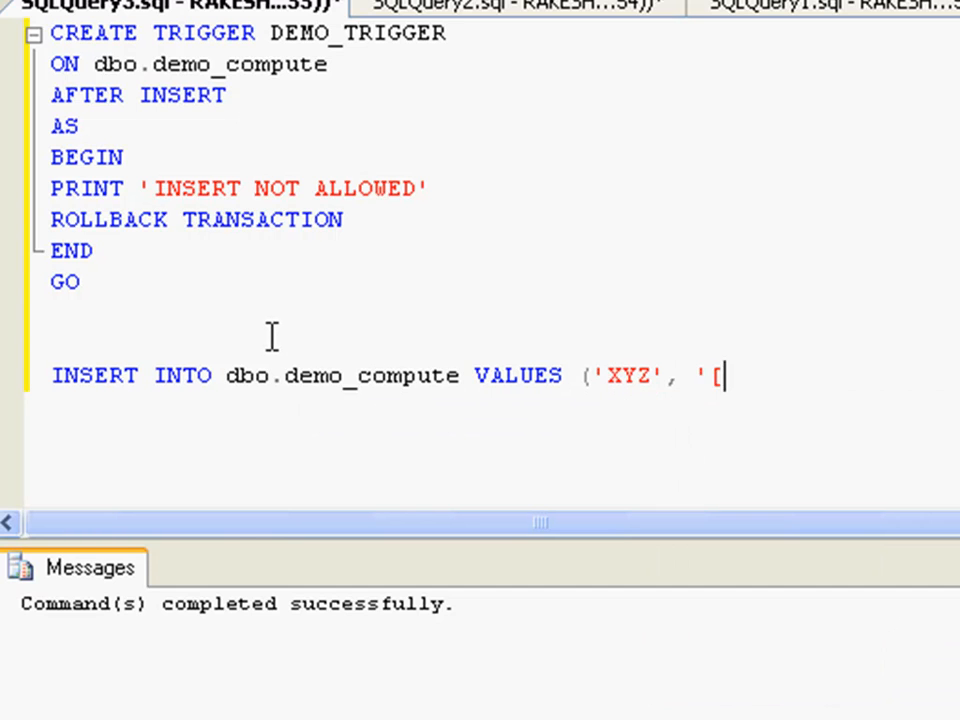
text(VBN)
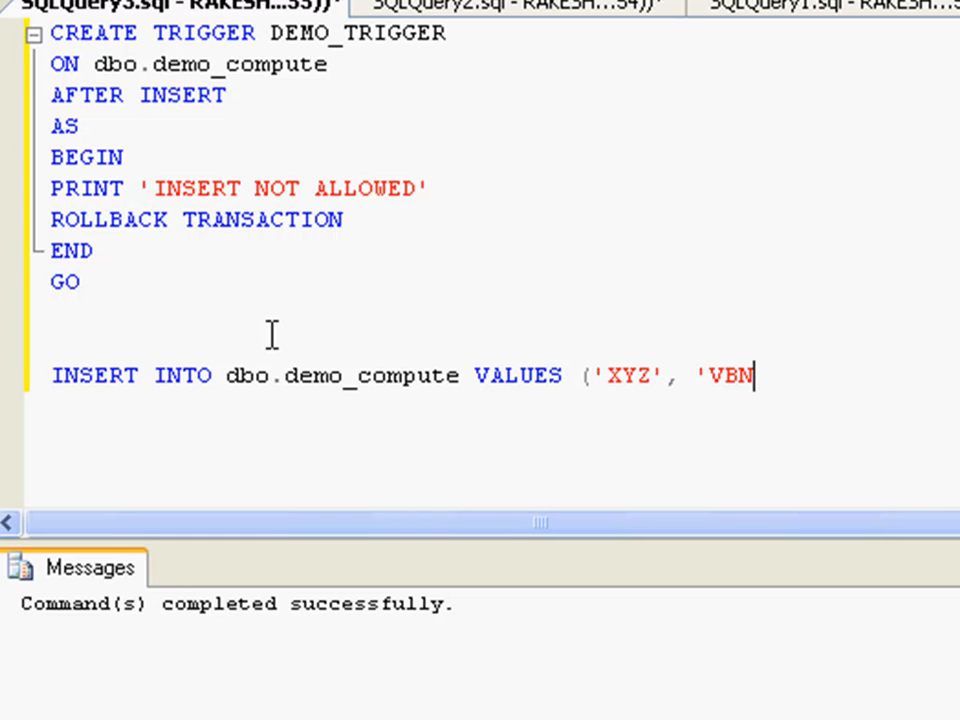
text('))
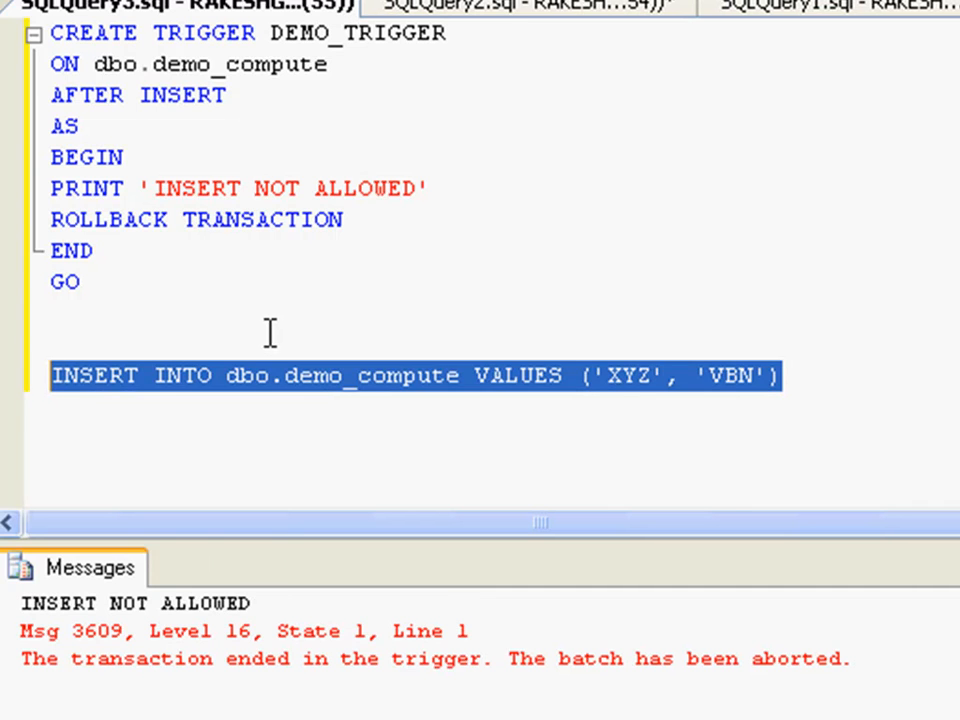
double_click(207, 603)
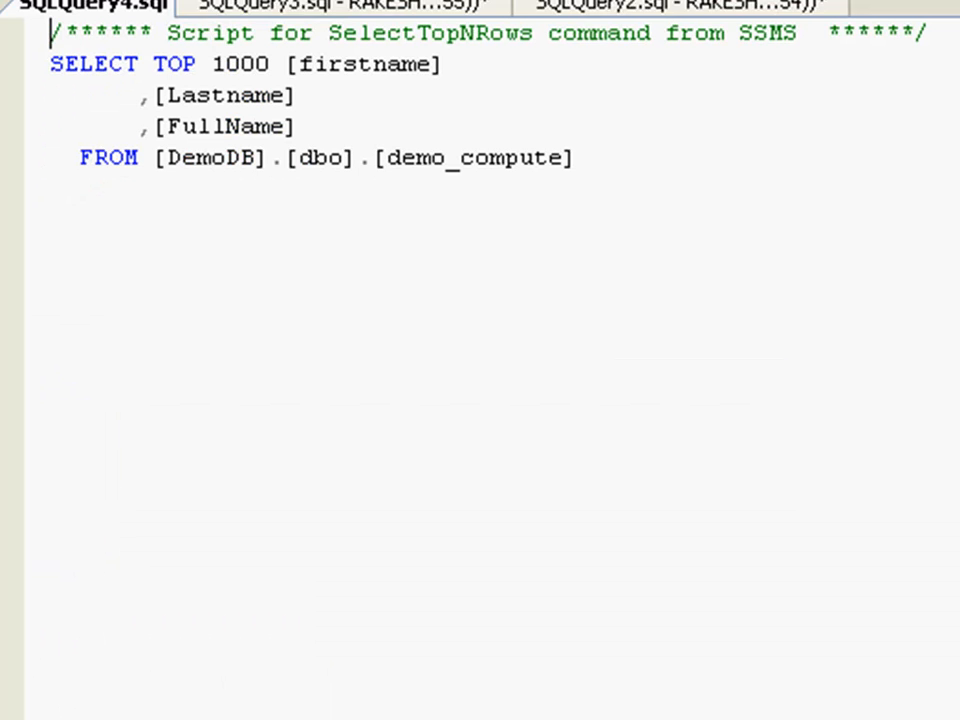
Run Select Top 1000 Rows on dbo.demo_compute, showing only abc, pqr, abcpqr
key(F5)
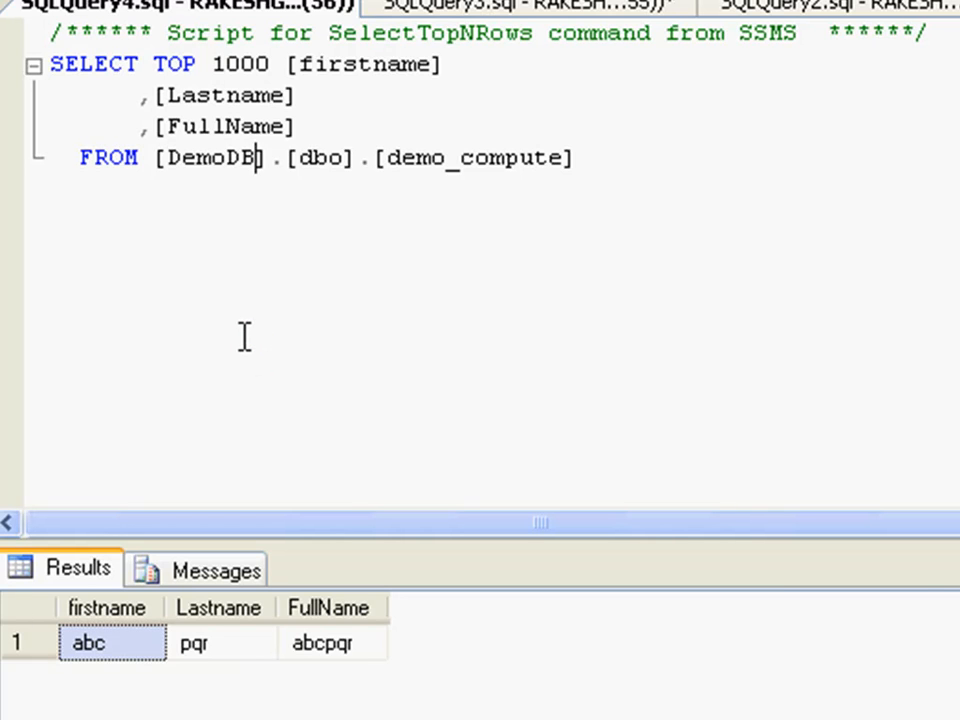
click(258, 127)
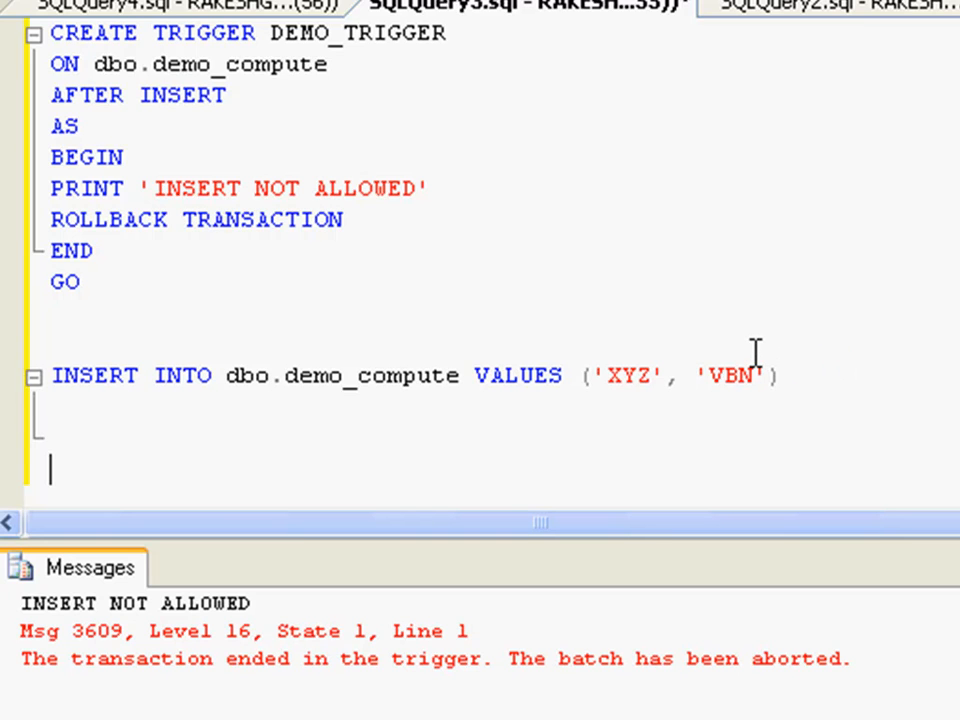
Write the header CREATE TRIGGER DEMO_DBTRIGGER ON DATABASE AFTER create_table AS
text(CREATE)
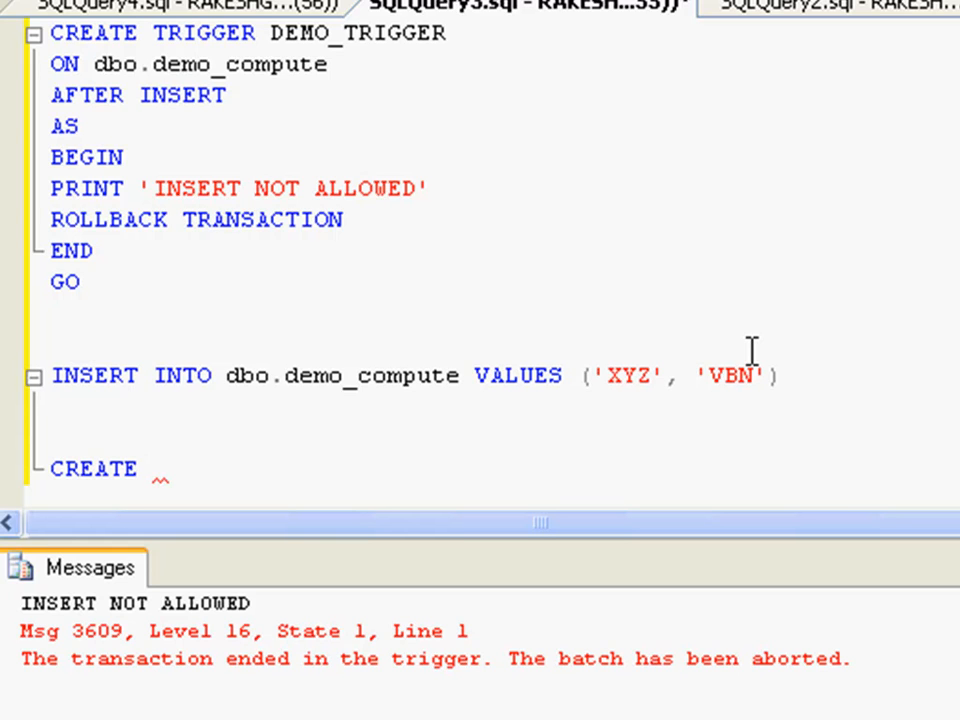
text(T)
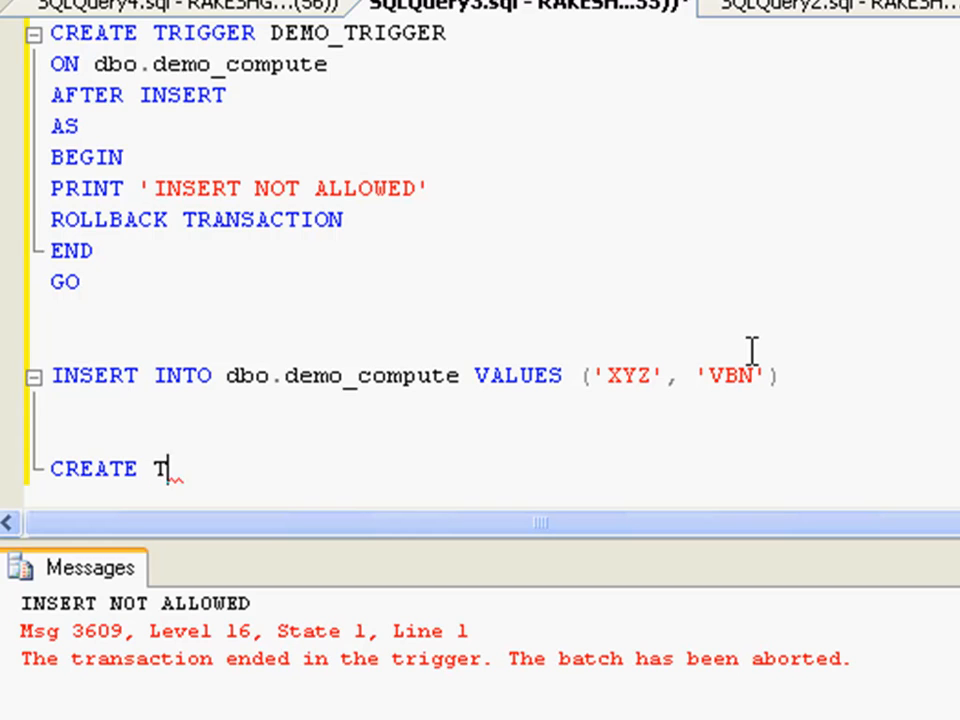
text(RIGGER)
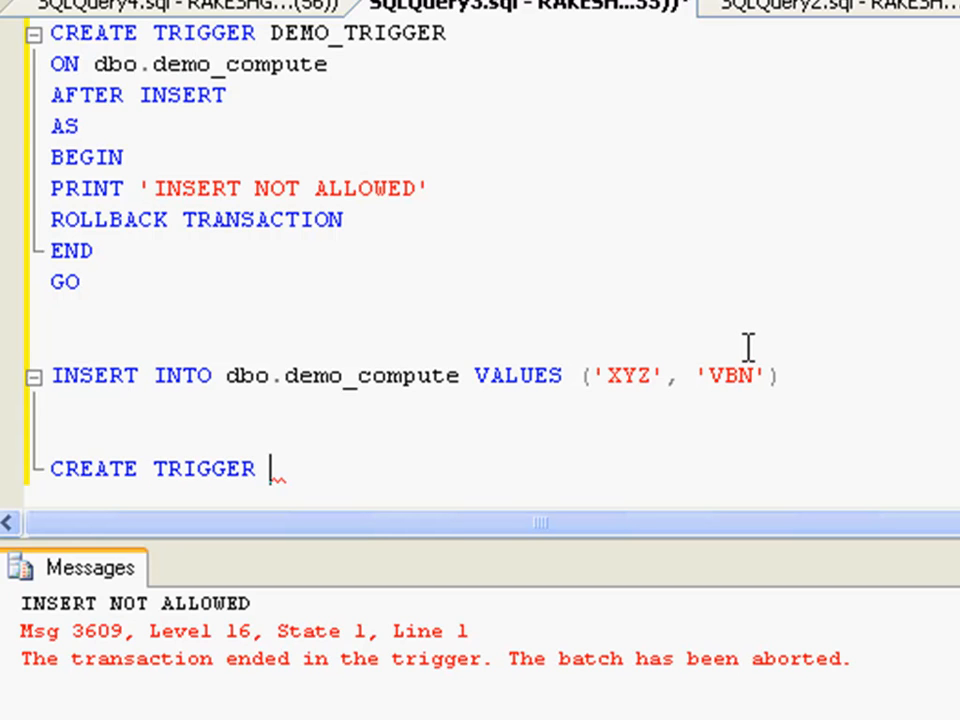
text(DEMO_)
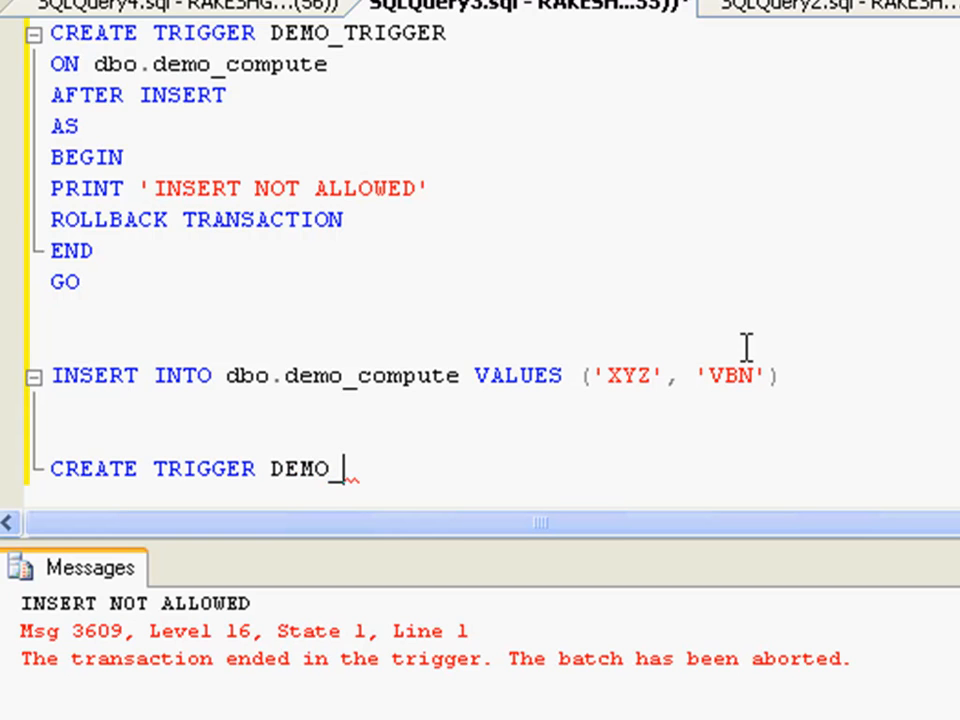
text(DBTRIGGER)
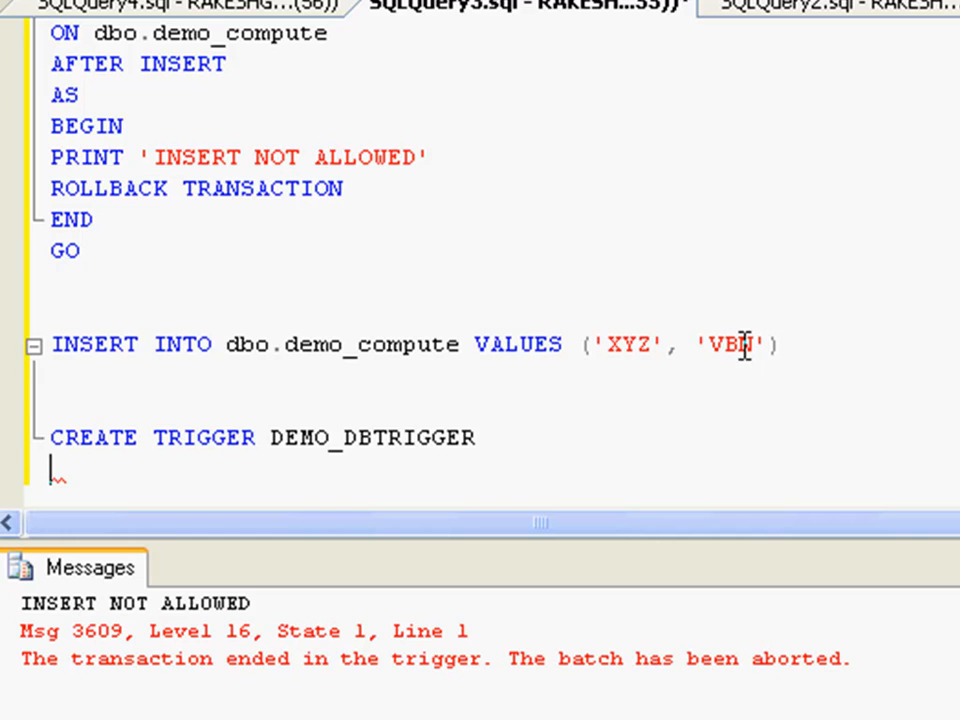
text(ON)
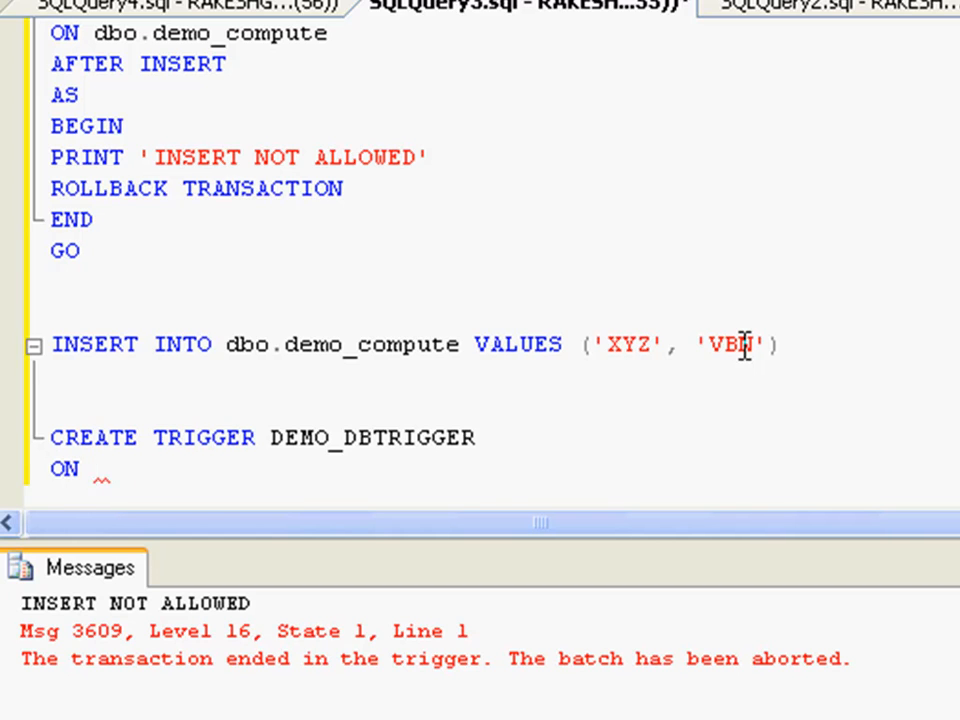
text(DATABASE)
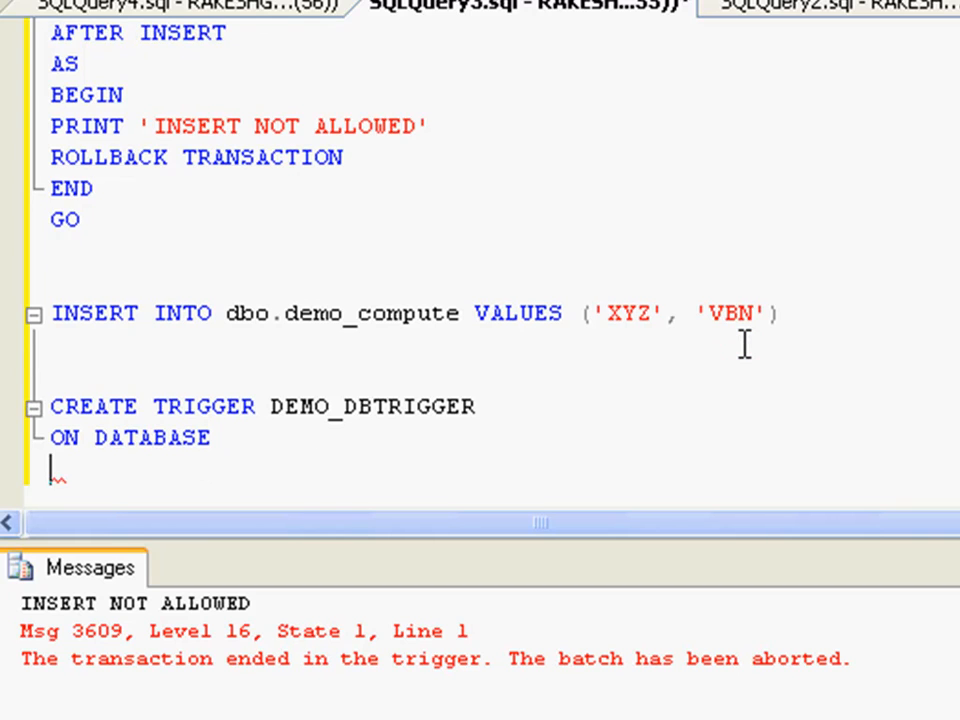
text(AF)
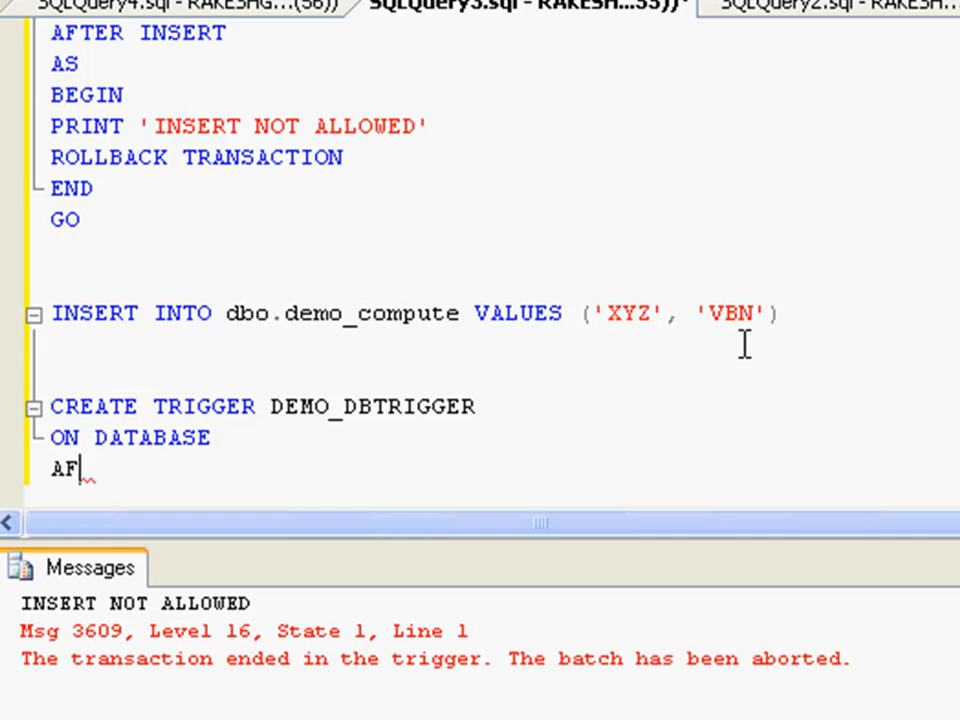
text(TER)
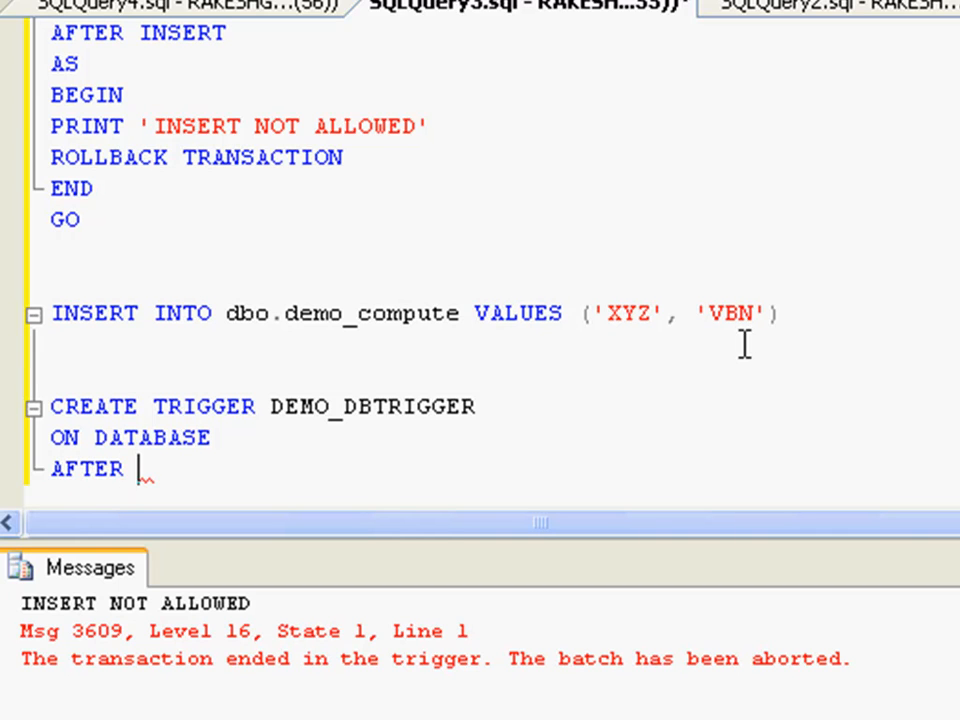
text(create_table)
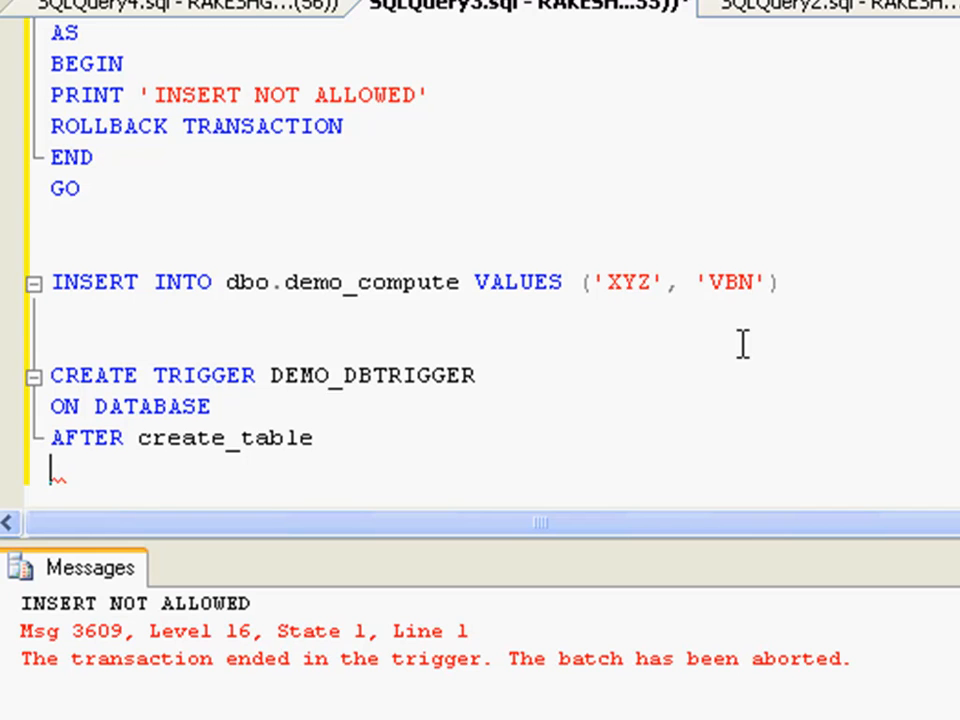
text(as)
text(begin)
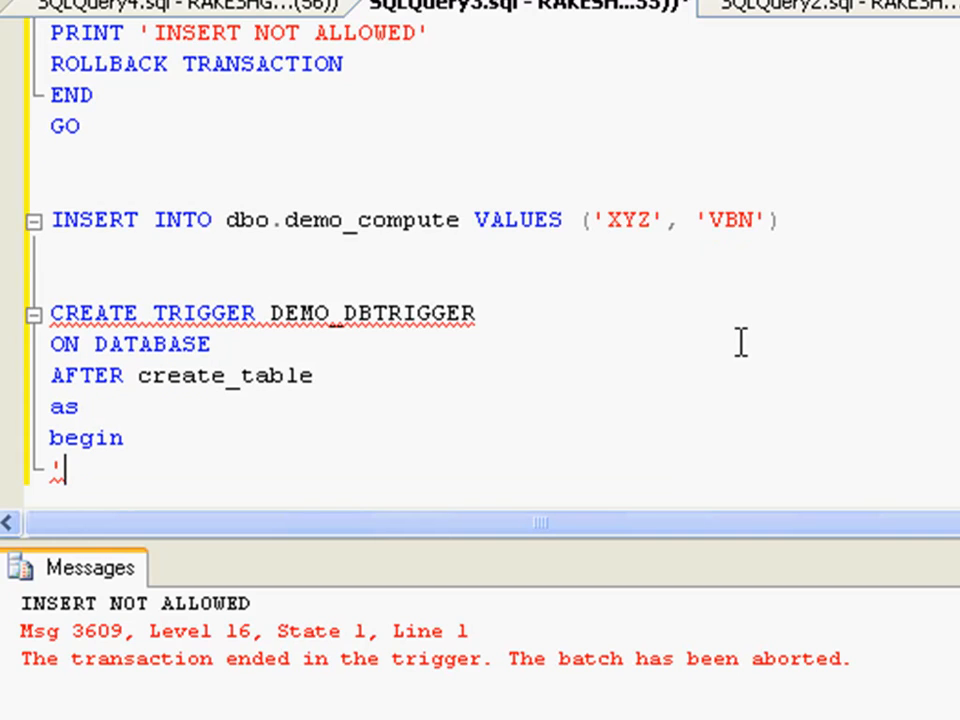
Add PRINT 'CREATION OF TABLES NOT ALLOWED', ROLLBACK TRANSACTION and END to the body
text(PRINT)
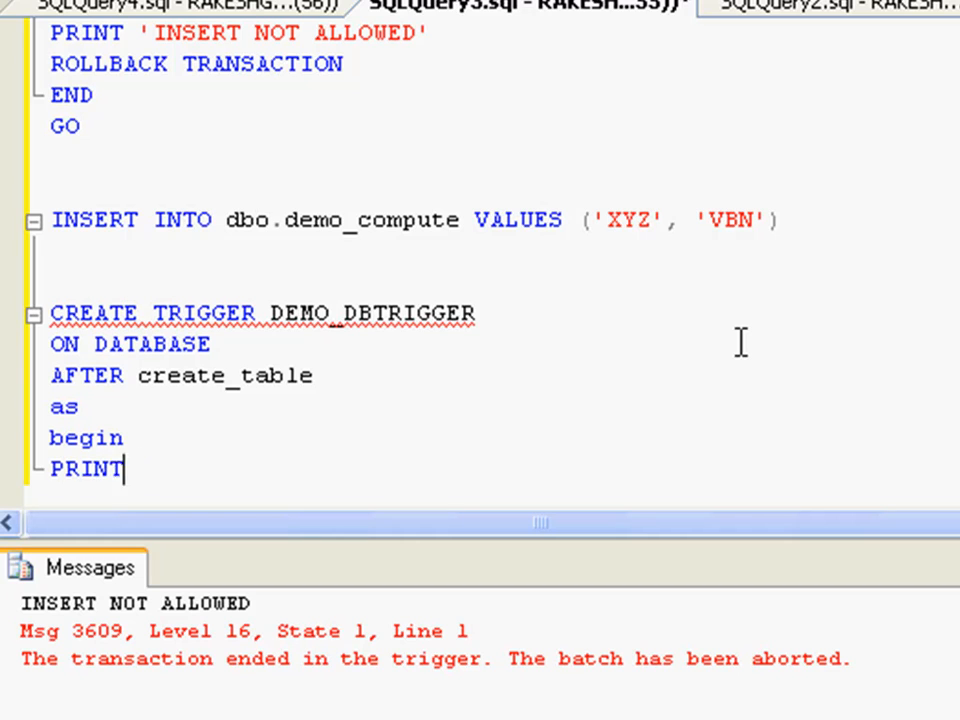
text('CREAT)
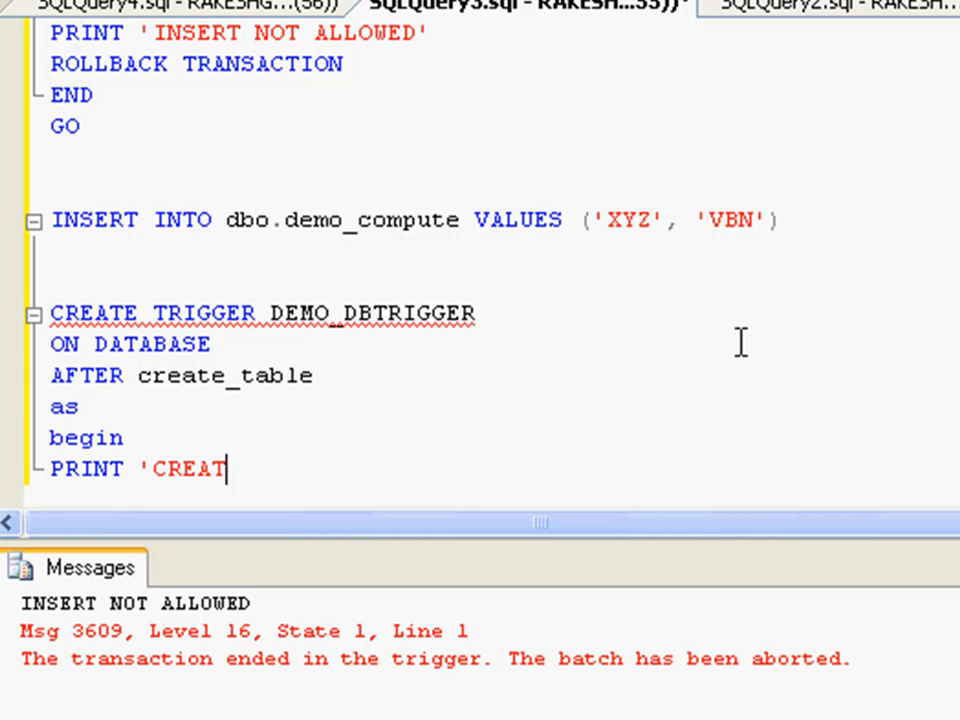
text(ION OF TABLES NOT ALLOW)
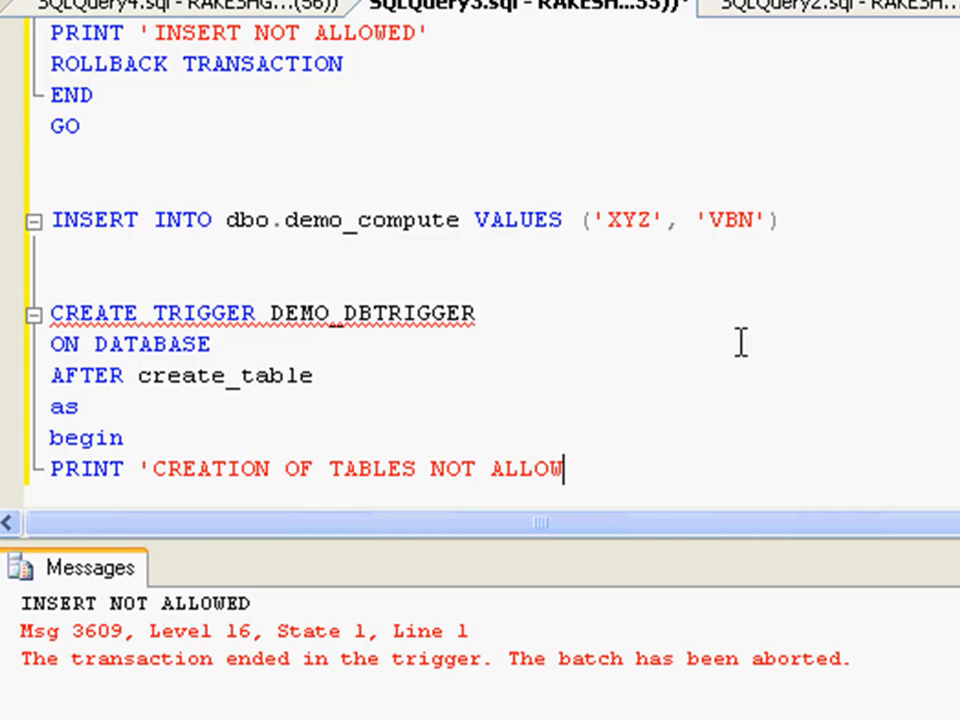
text(ED')
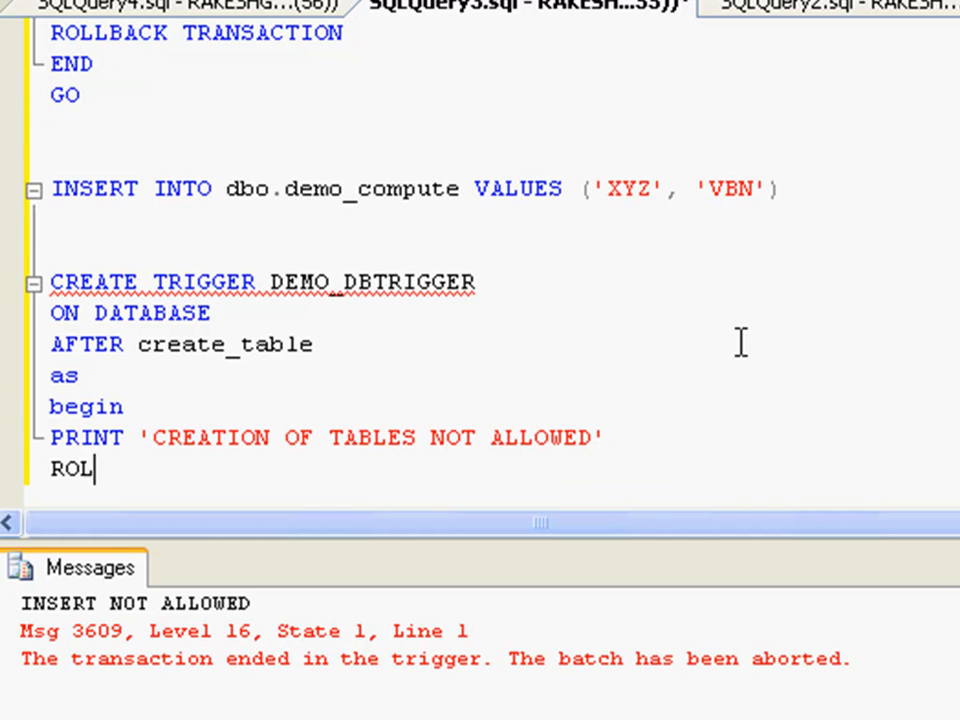
text(LBACK TRA)
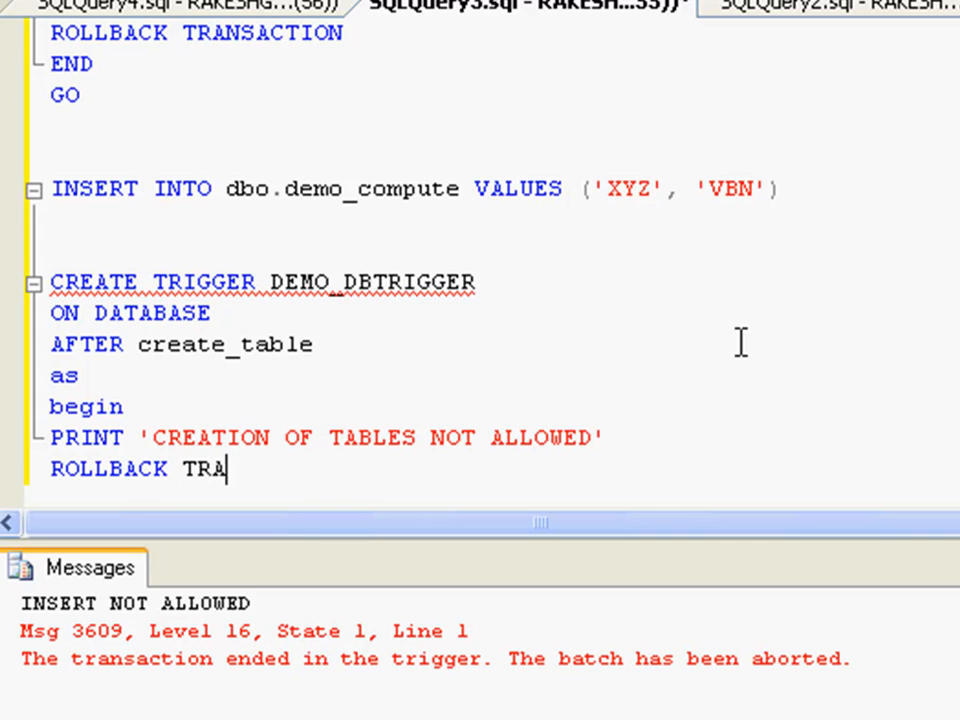
text(NSACTION)
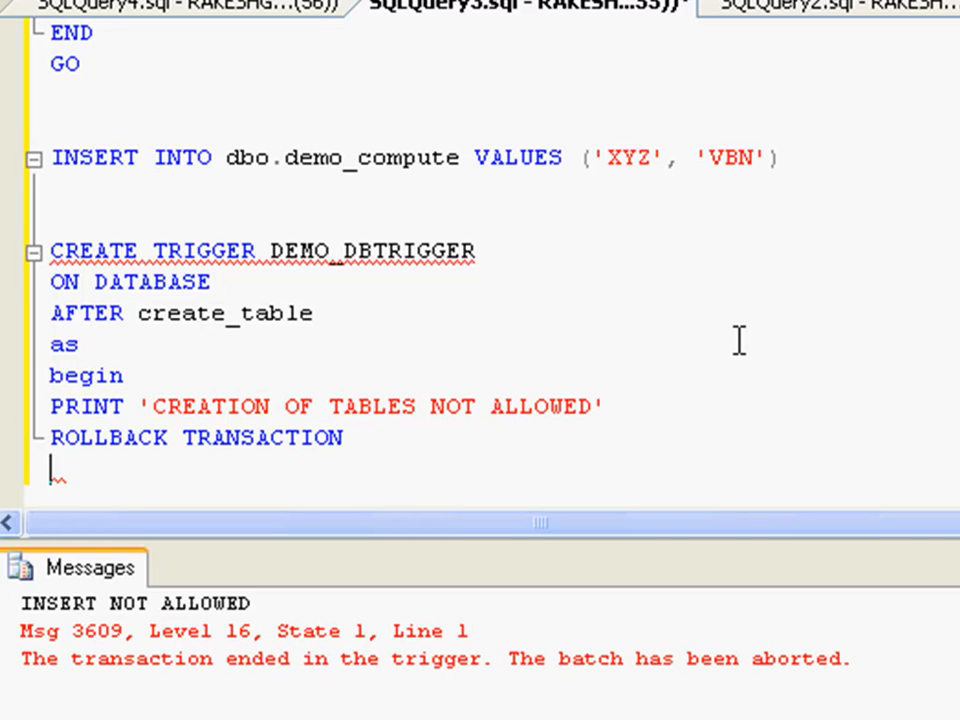
text(E)
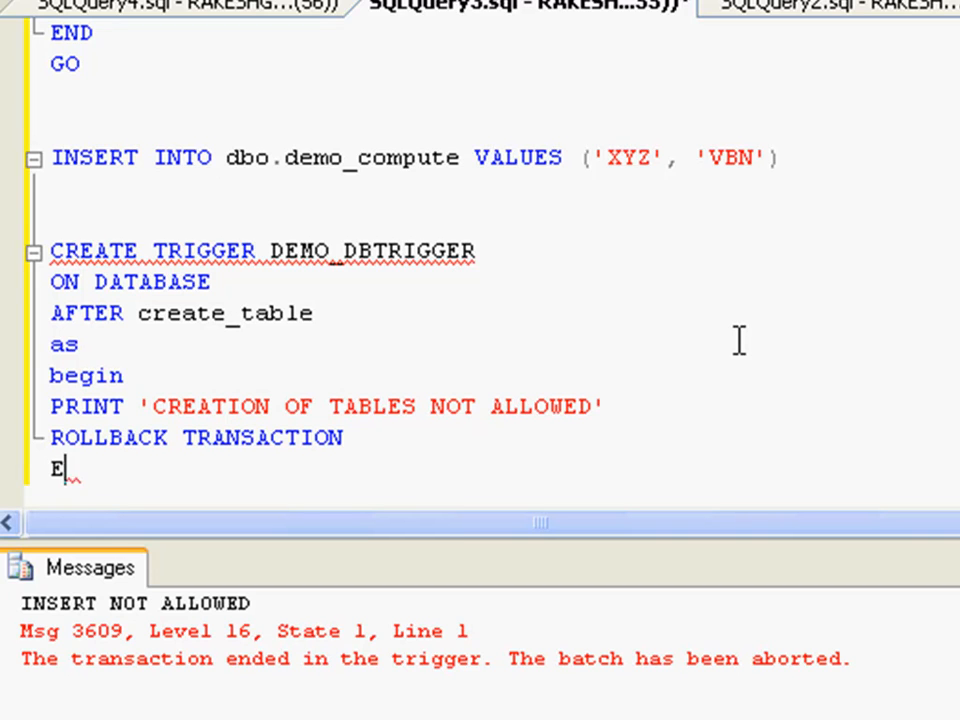
text(ND)
text(GO)
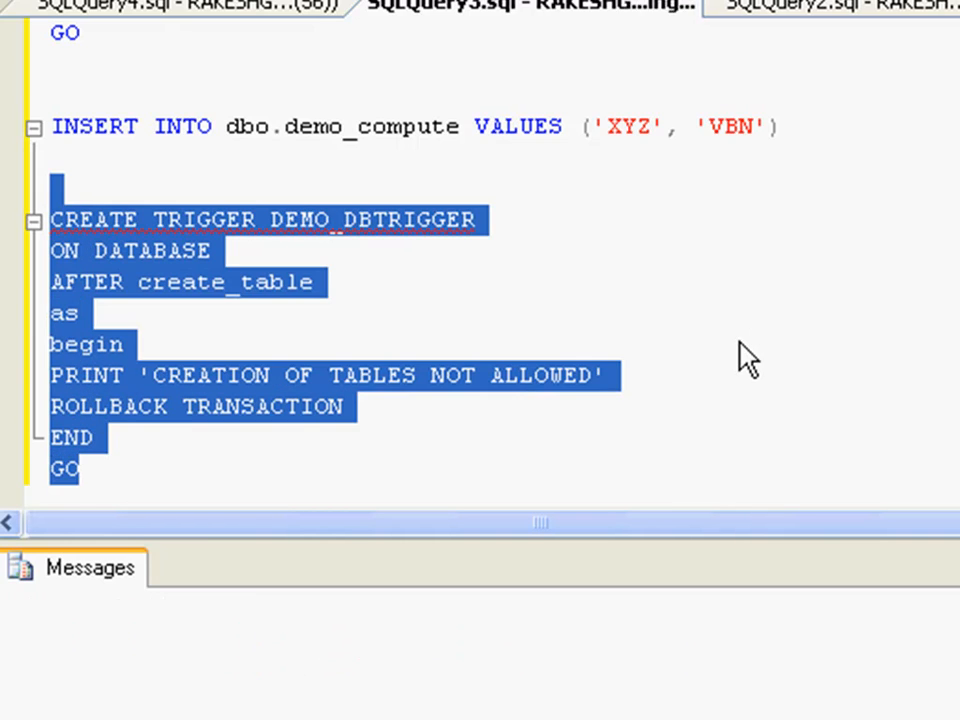
Run the DEMO_DBTRIGGER script, then test with CREATE TABLE DEMO_DBTRIGGER (col1 varchar(50))
key(F5)
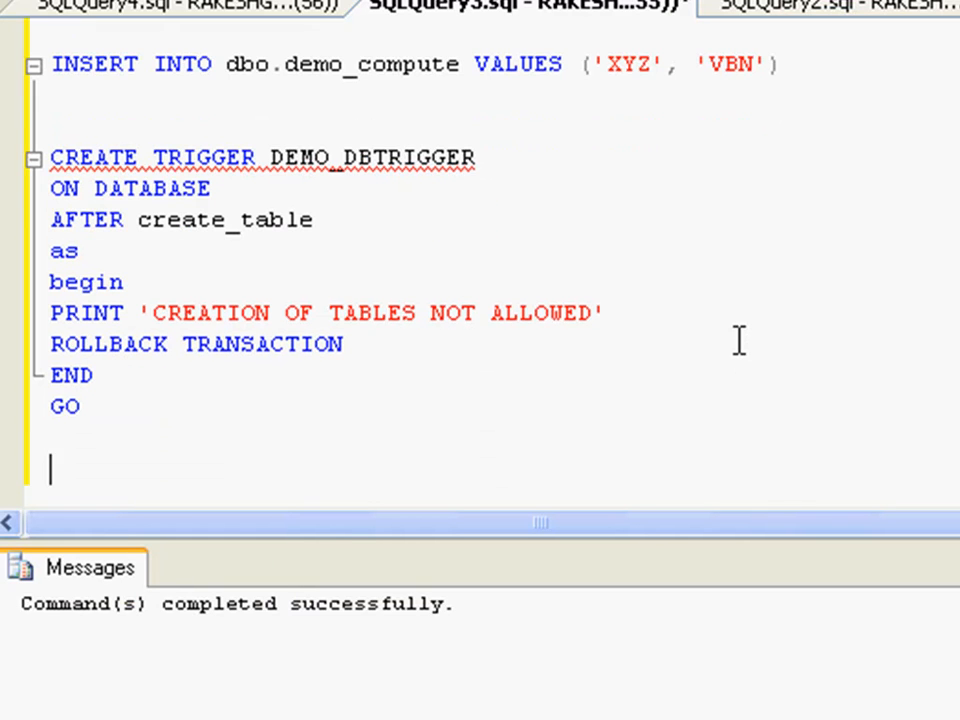
text(CREATE)
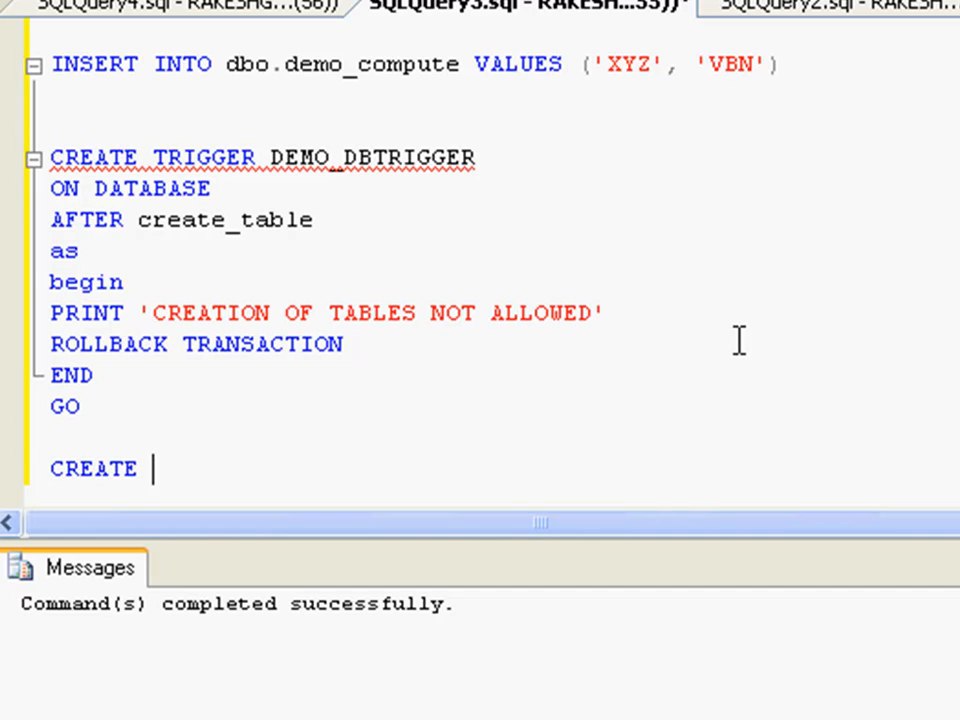
text(TABLE)
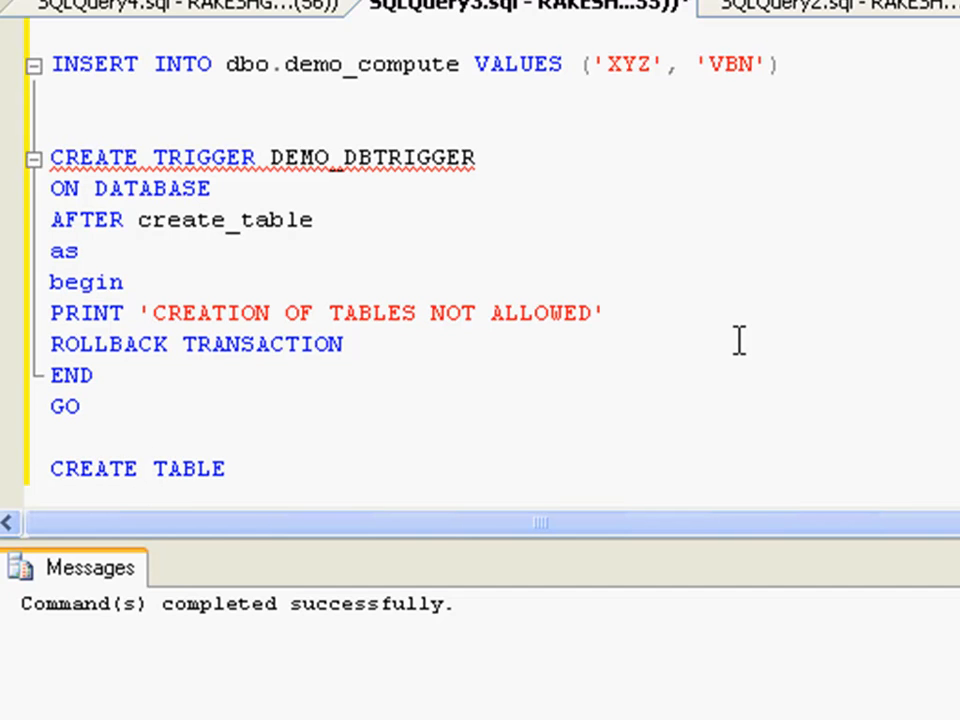
text(DEMO_)
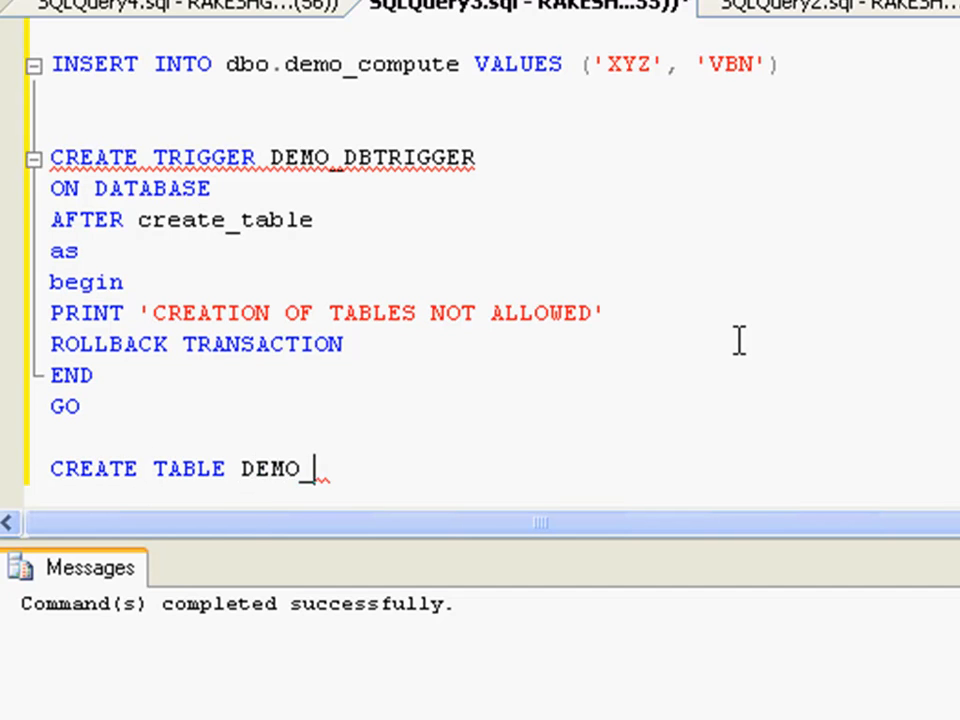
text(DBTRIGGE)
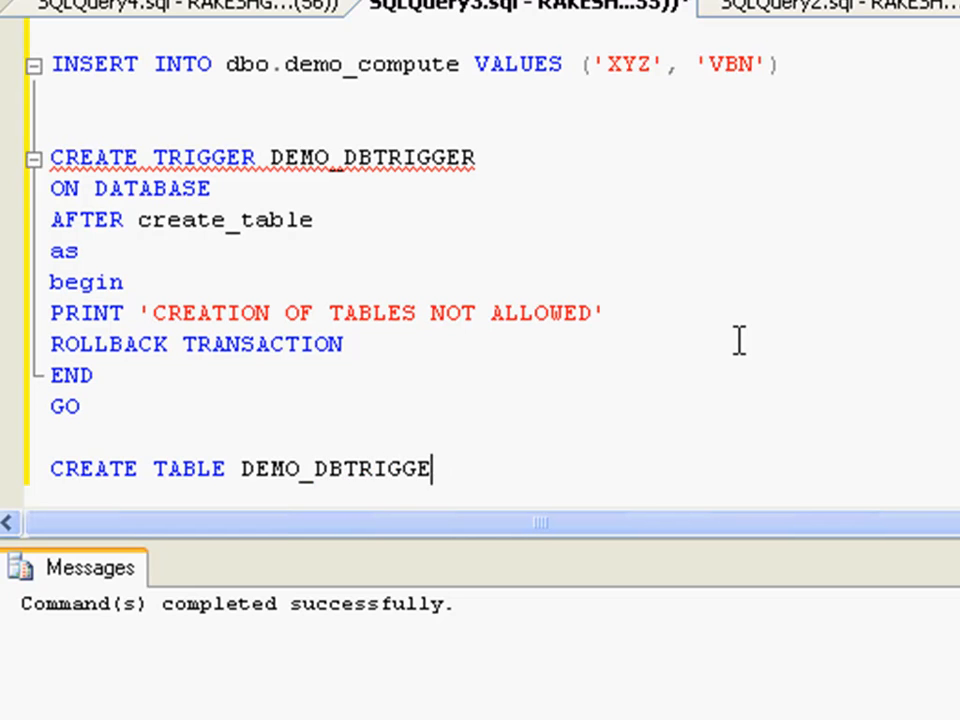
text(R)
text(\)
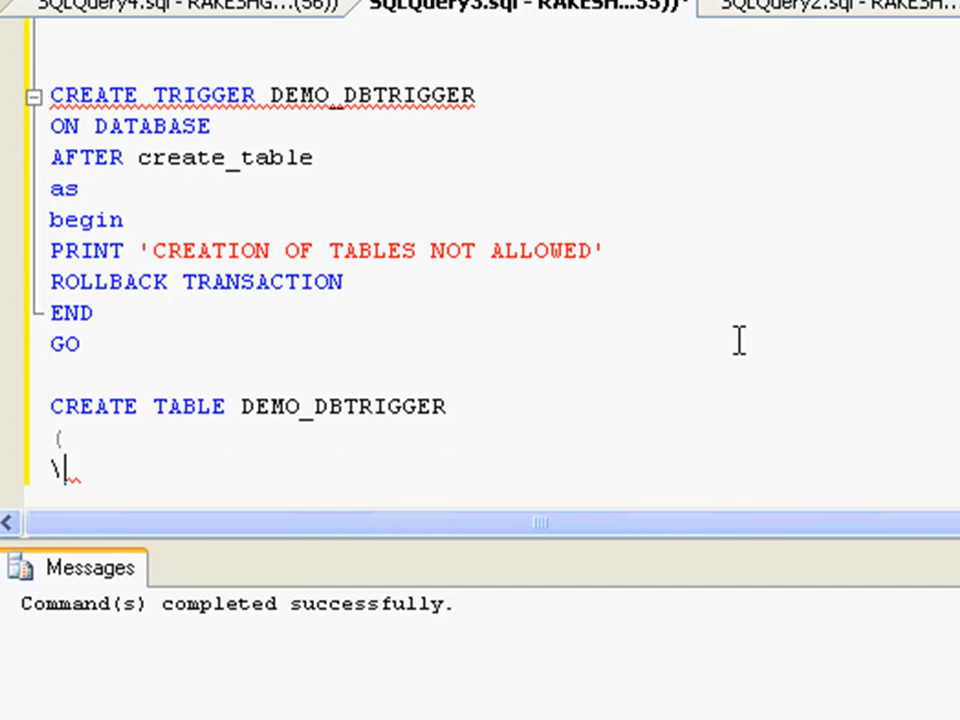
key(Backspace)
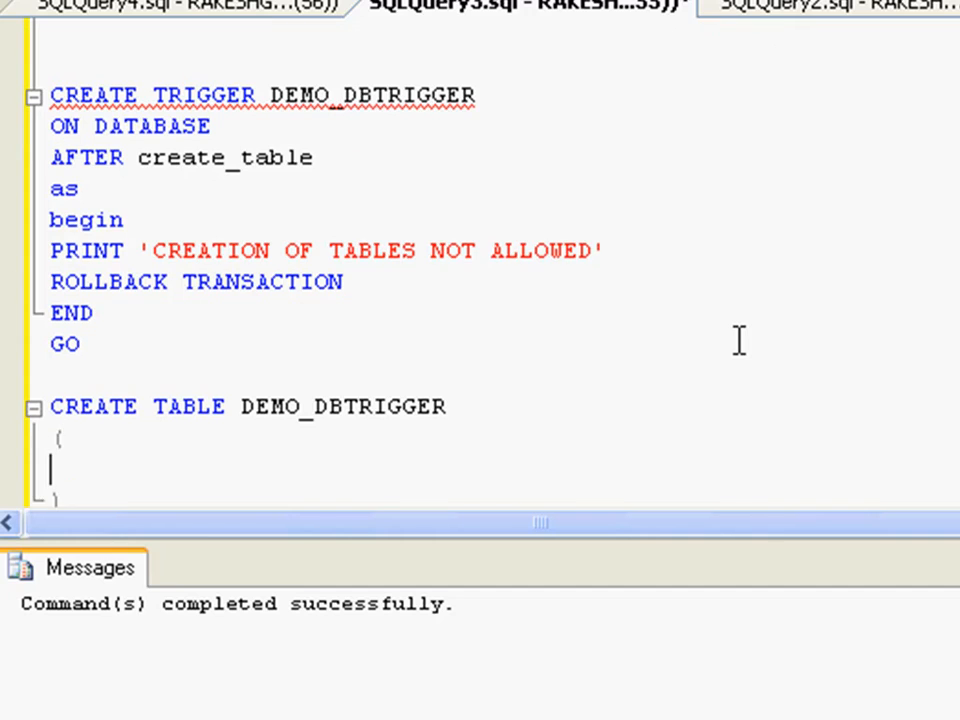
text(col1 varc)
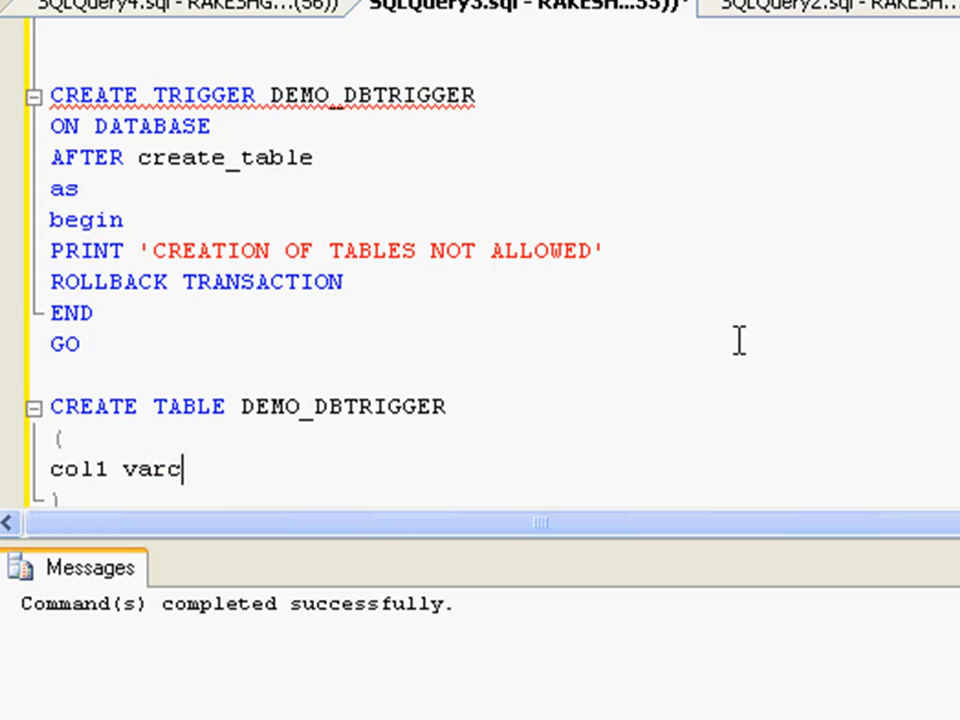
text(har(50)
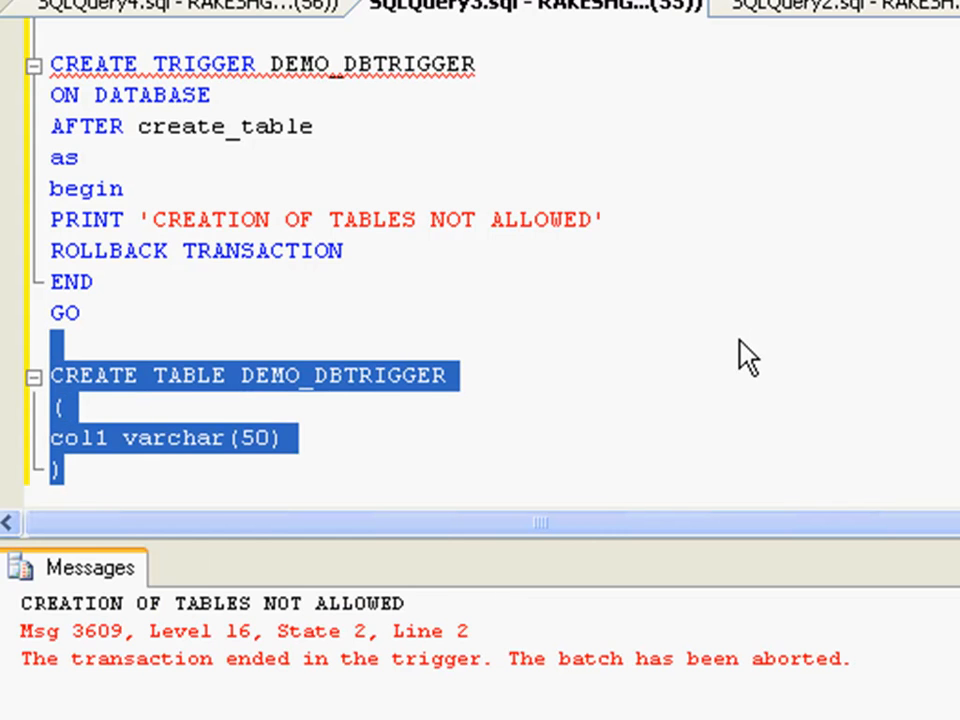
triple_click(210, 603)
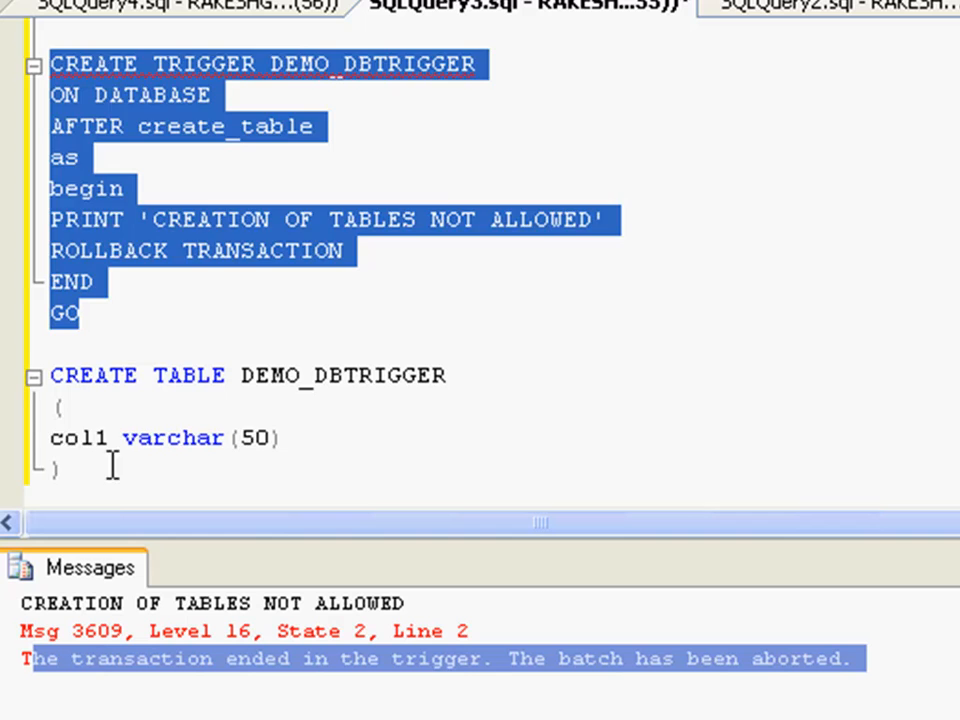
double_click(262, 251)
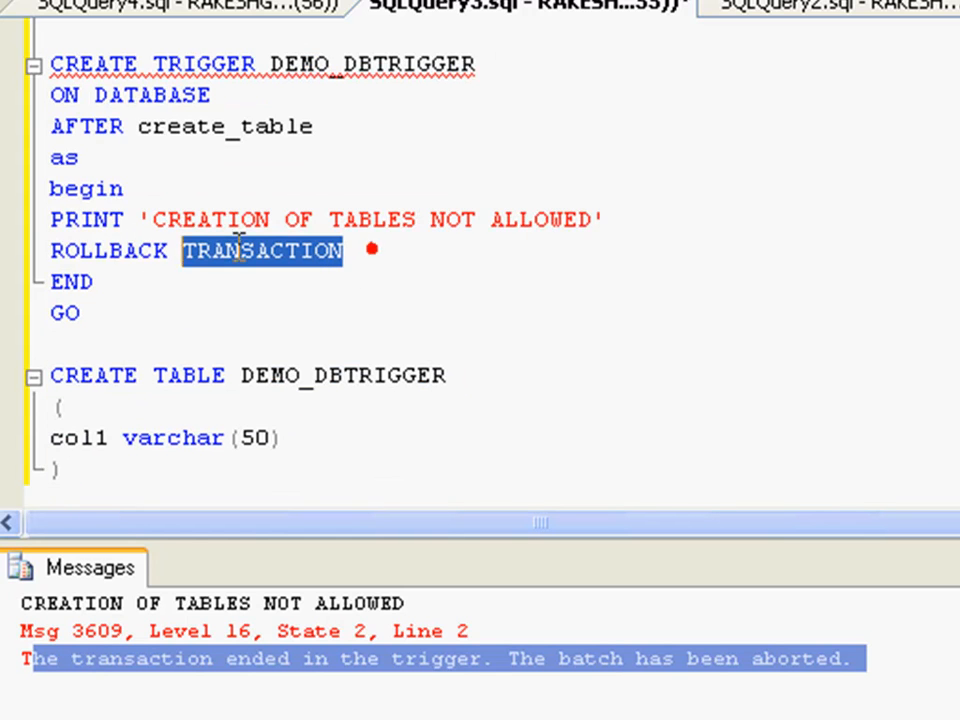